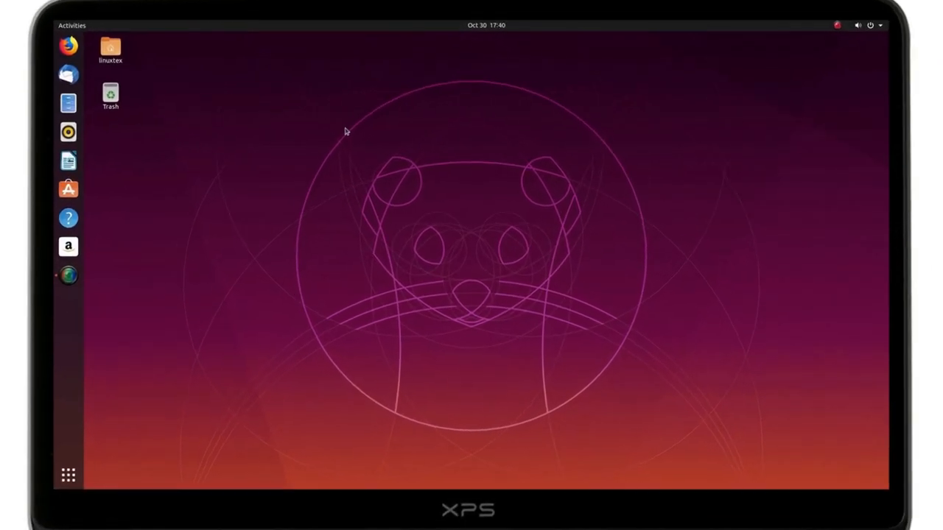
- Browse Ubuntu Software, look over the Slack app page and close it
{"action": "left_click", "coordinate": [866, 26]}
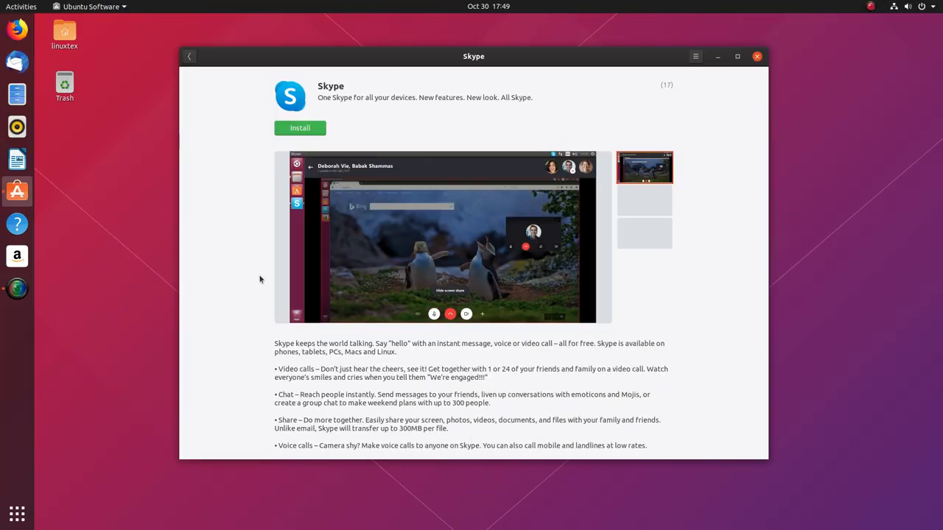
{"action": "scroll", "scroll_direction": "down", "scroll_amount": 3}
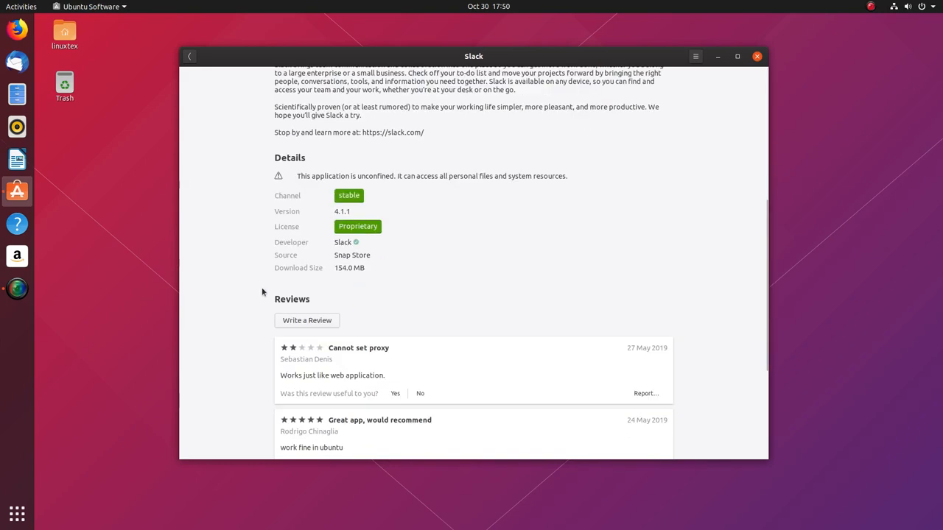
{"action": "scroll", "scroll_direction": "up", "scroll_amount": 3}
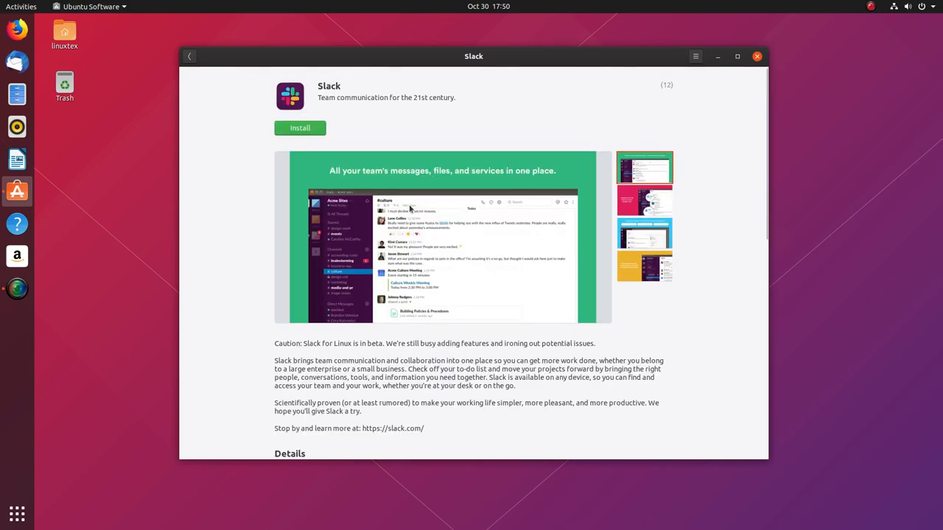
{"action": "left_click", "coordinate": [190, 56]}
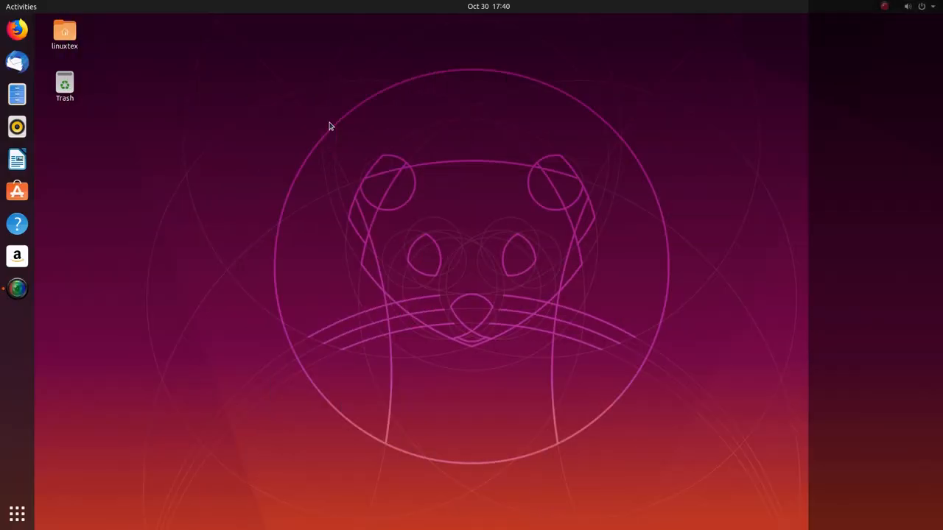
- Peek at the top-bar system menu and the calendar/notifications popup, then dismiss them
{"action": "left_click", "coordinate": [906, 6]}
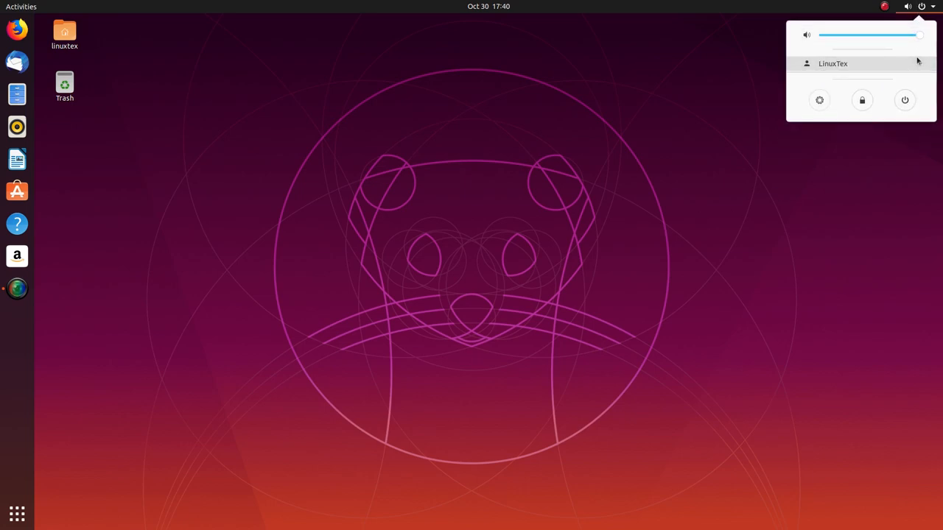
{"action": "left_click", "coordinate": [484, 6]}
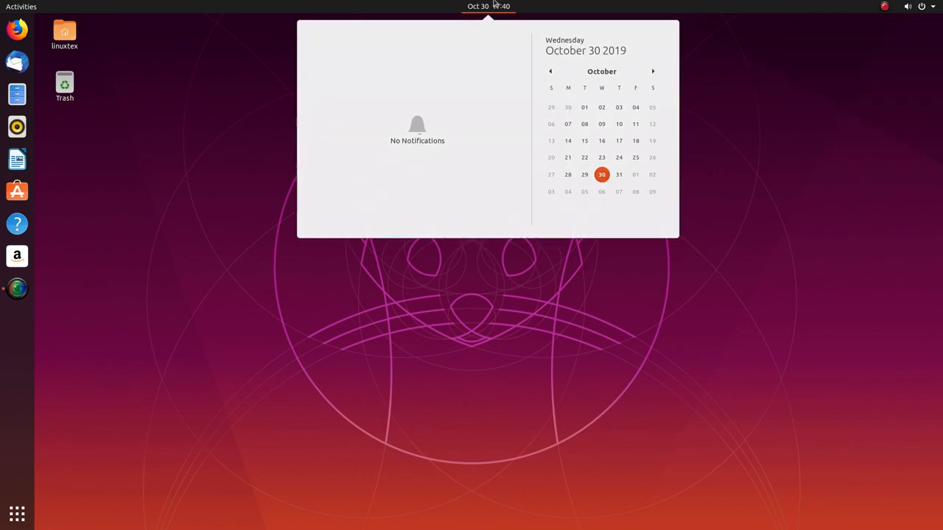
{"action": "left_click", "coordinate": [654, 71]}
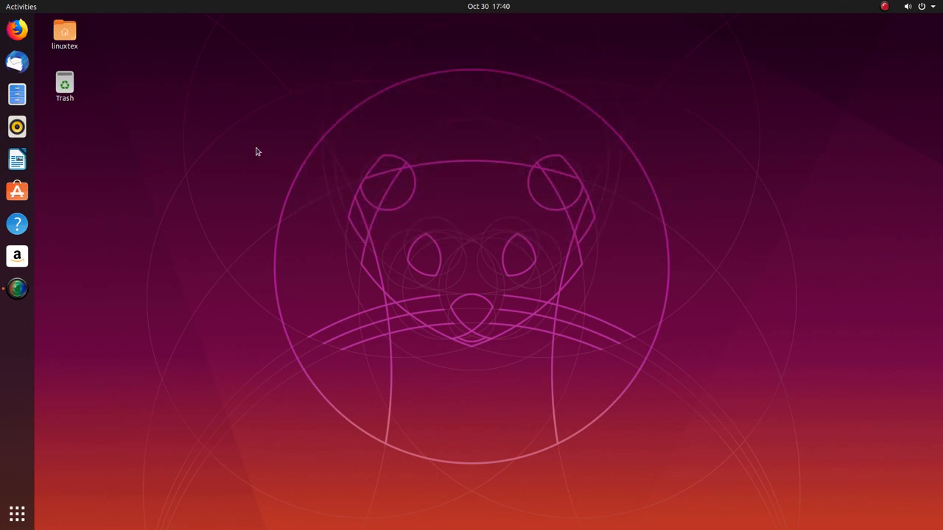
- From the Activities overview, show all applications and search for 'set'
{"action": "left_click", "coordinate": [21, 6]}
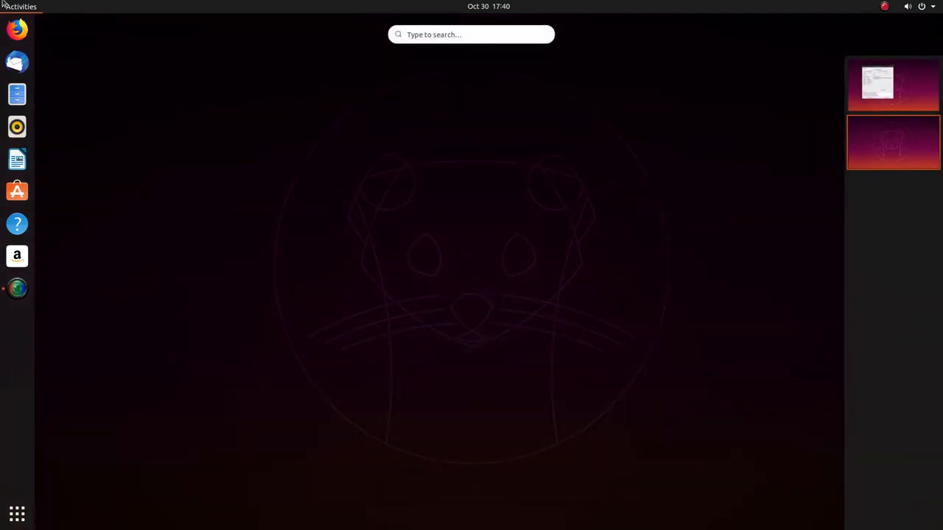
{"action": "mouse_move", "coordinate": [153, 333]}
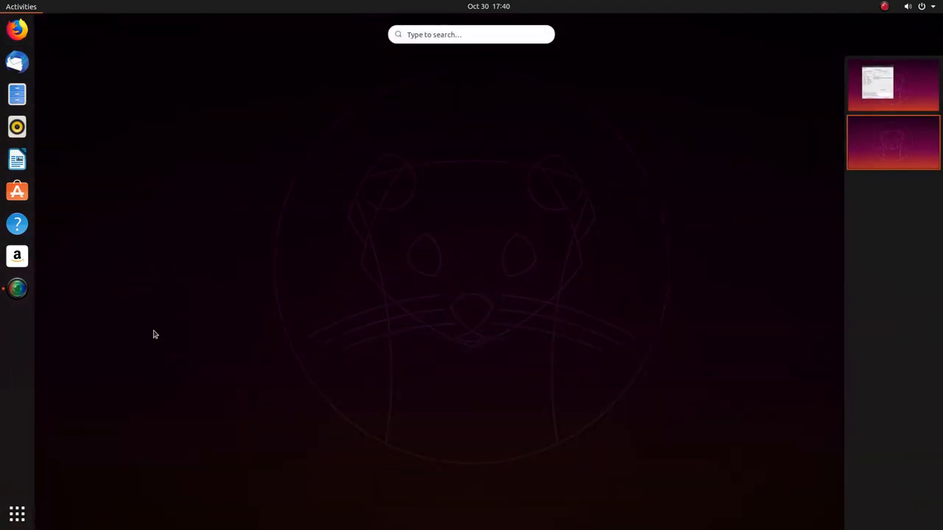
{"action": "left_click", "coordinate": [16, 514]}
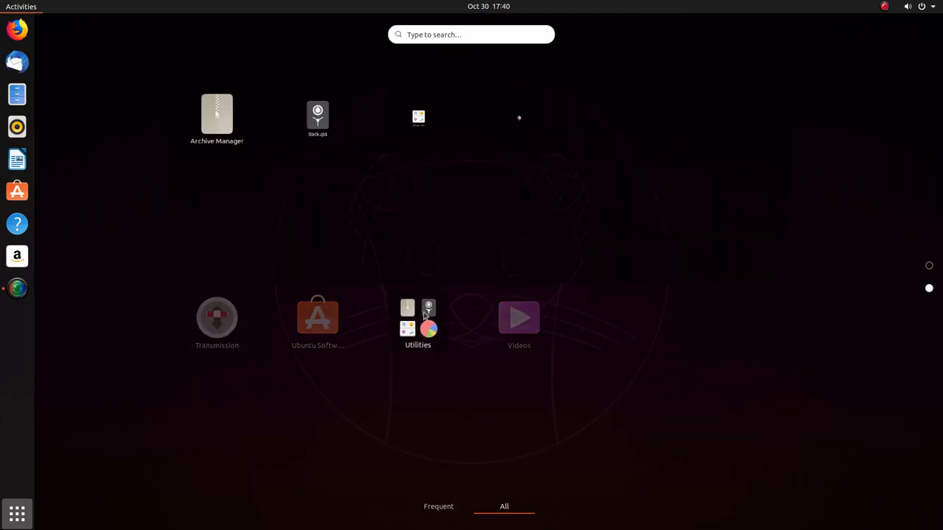
{"action": "left_click", "coordinate": [418, 320]}
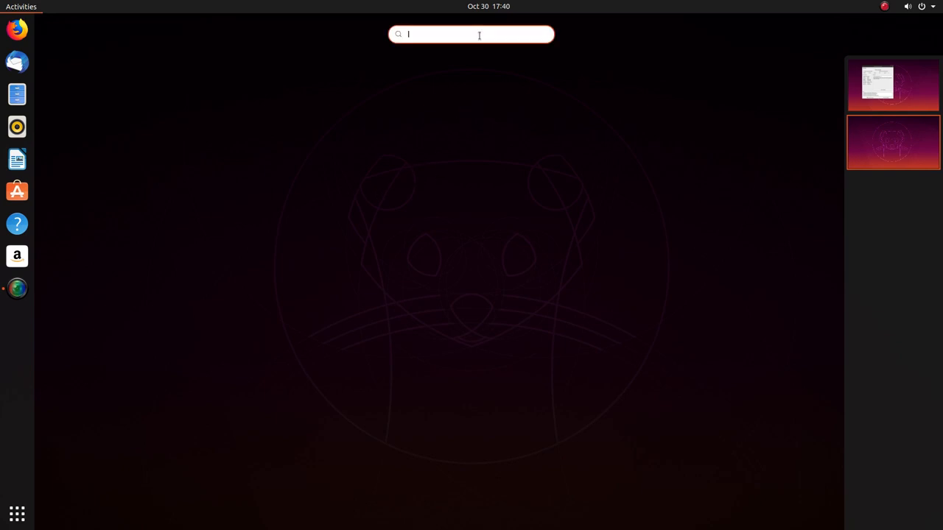
{"action": "type", "text": "set"}
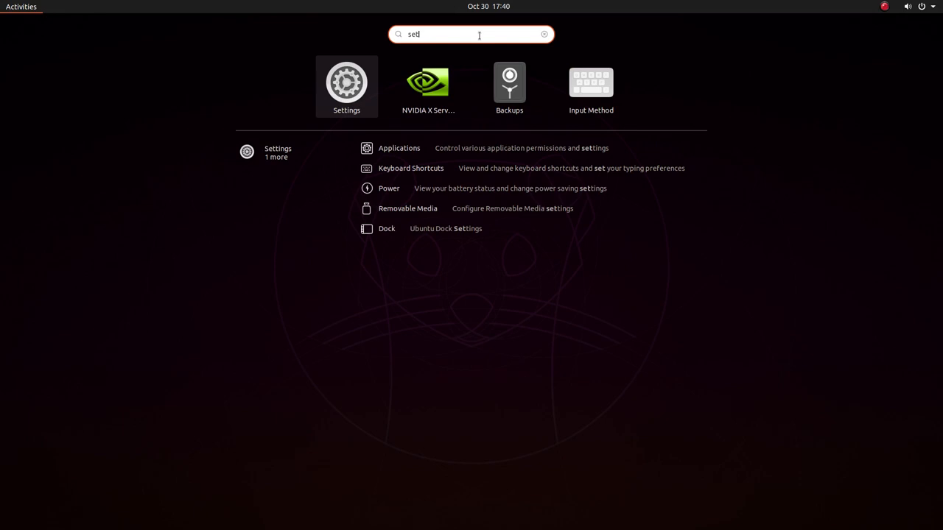
{"action": "mouse_move", "coordinate": [452, 161]}
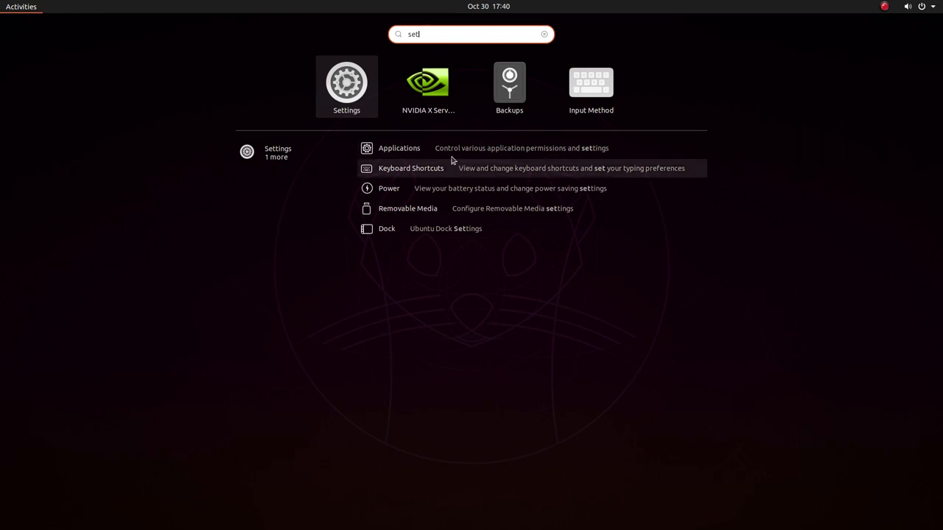
{"action": "mouse_move", "coordinate": [439, 215]}
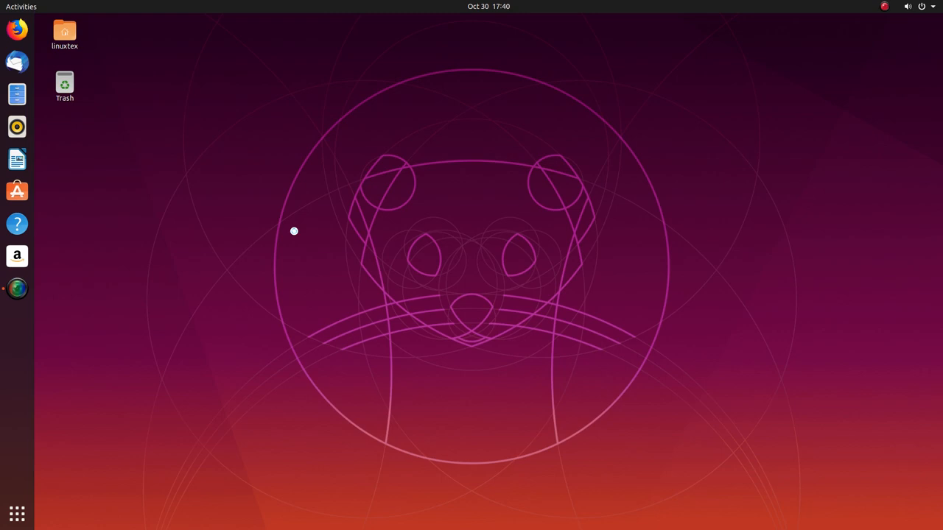
- In Files, visit Documents, return to Home and show the folders as a detailed list
{"action": "left_click", "coordinate": [15, 94]}
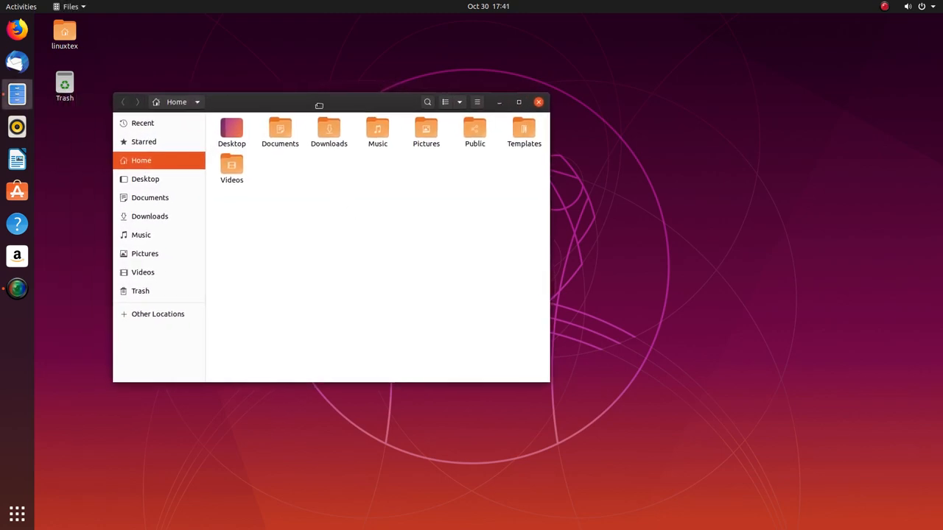
{"action": "left_click", "coordinate": [159, 195]}
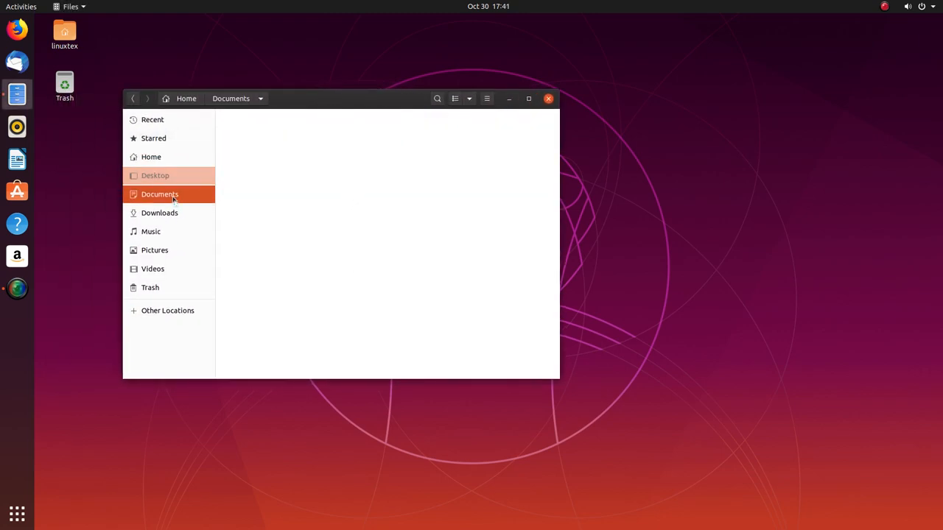
{"action": "left_click", "coordinate": [150, 156]}
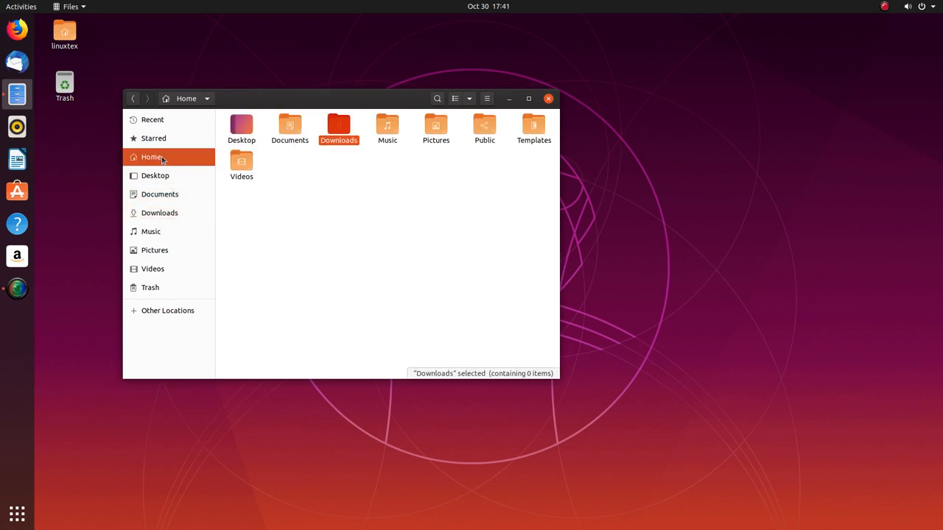
{"action": "left_click", "coordinate": [486, 97]}
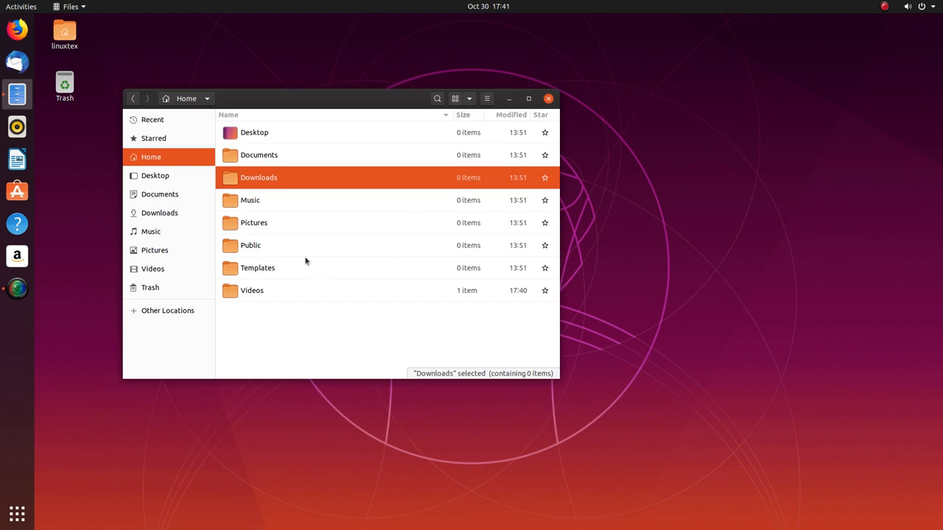
- Search the home folder for 'us' and open the empty Music folder from the results
{"action": "left_click", "coordinate": [457, 98]}
{"action": "type", "text": "m"}
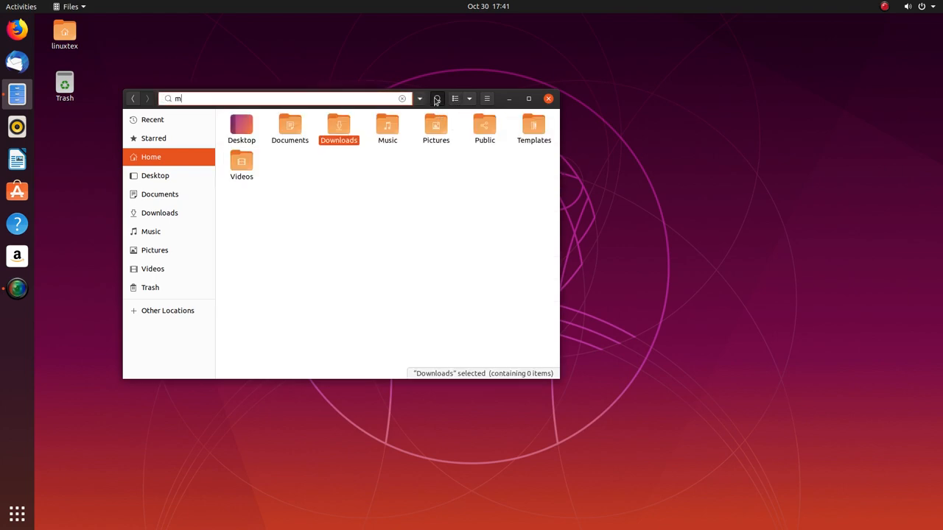
{"action": "type", "text": "us"}
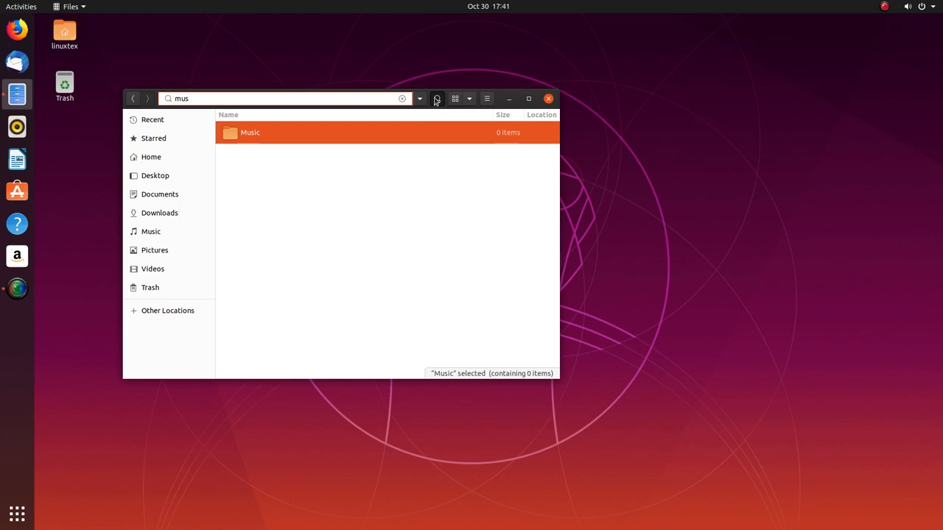
{"action": "double_click", "coordinate": [249, 132]}
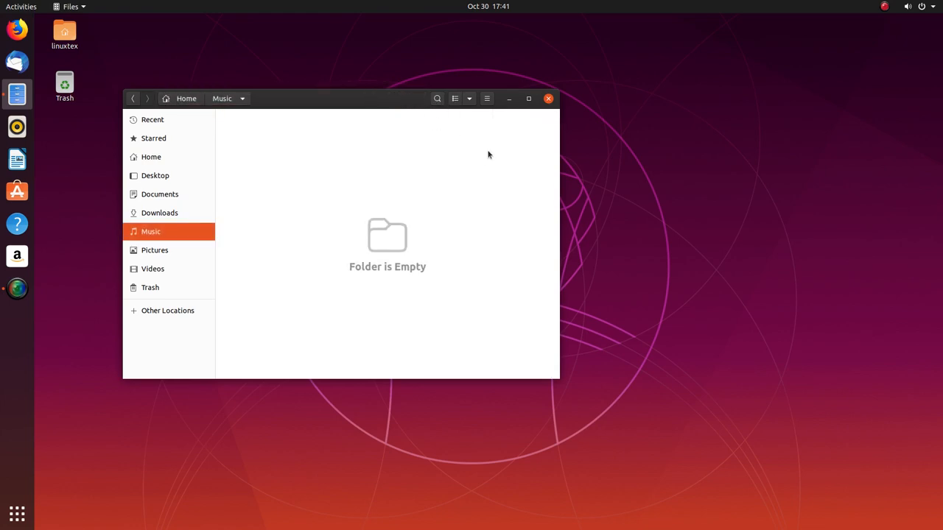
{"action": "left_click", "coordinate": [527, 97]}
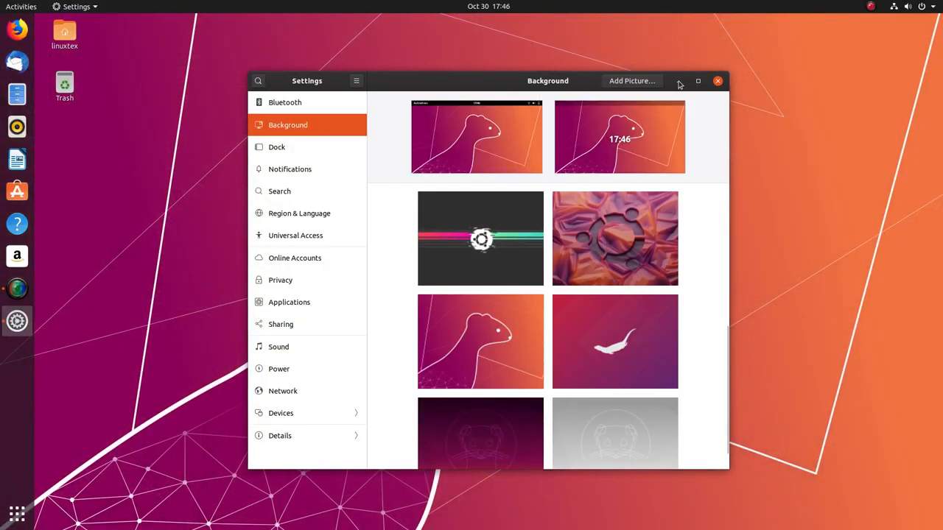
- Apply the white otter on red-purple gradient wallpaper and return to the desktop
{"action": "left_click", "coordinate": [717, 79]}
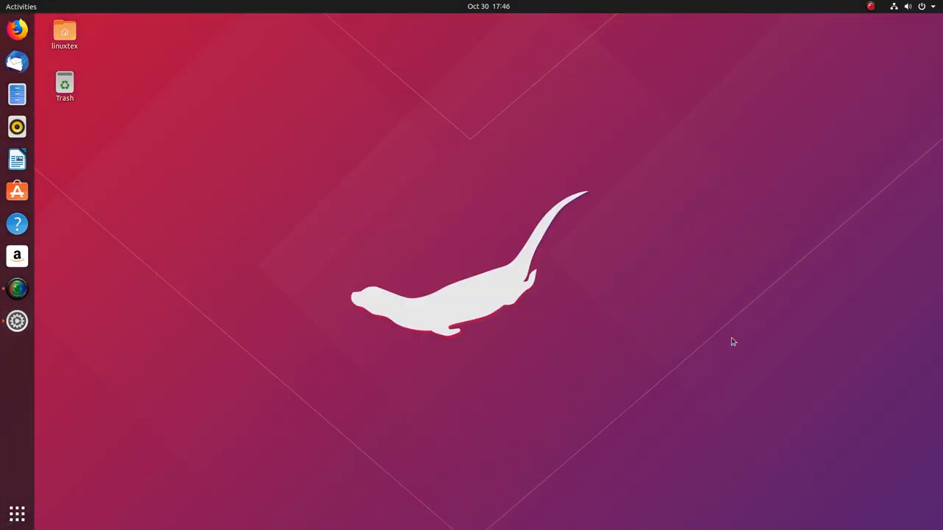
{"action": "left_click", "coordinate": [16, 321]}
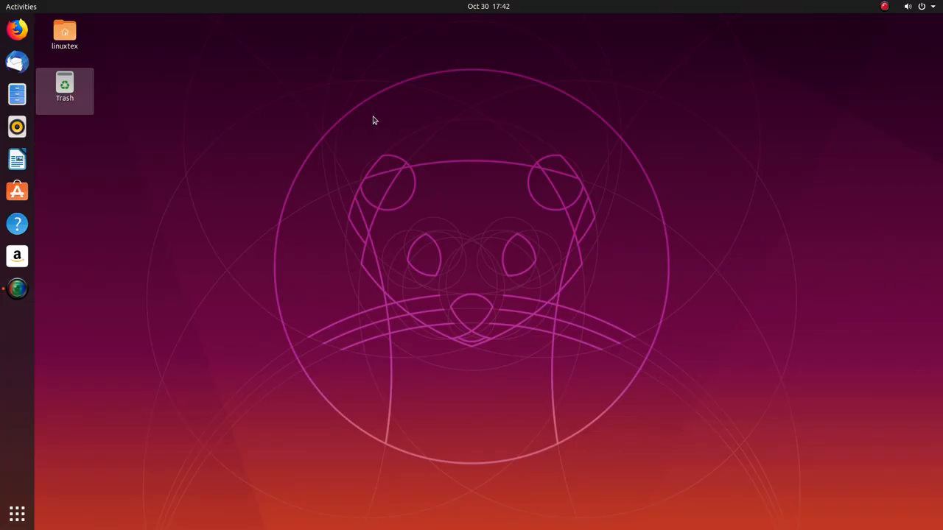
- Launch Terminal from search and start a sudo command in the Downloads folder
{"action": "type", "text": "ter"}
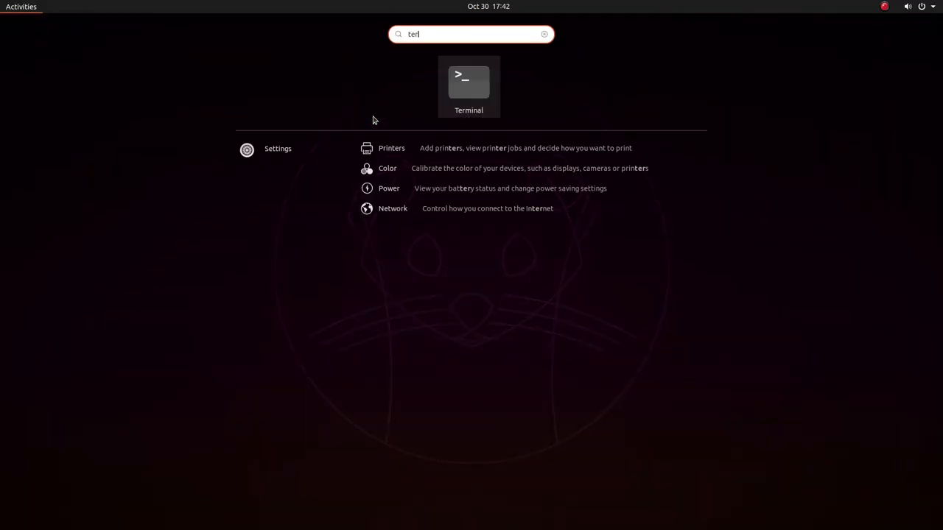
{"action": "left_click", "coordinate": [468, 83]}
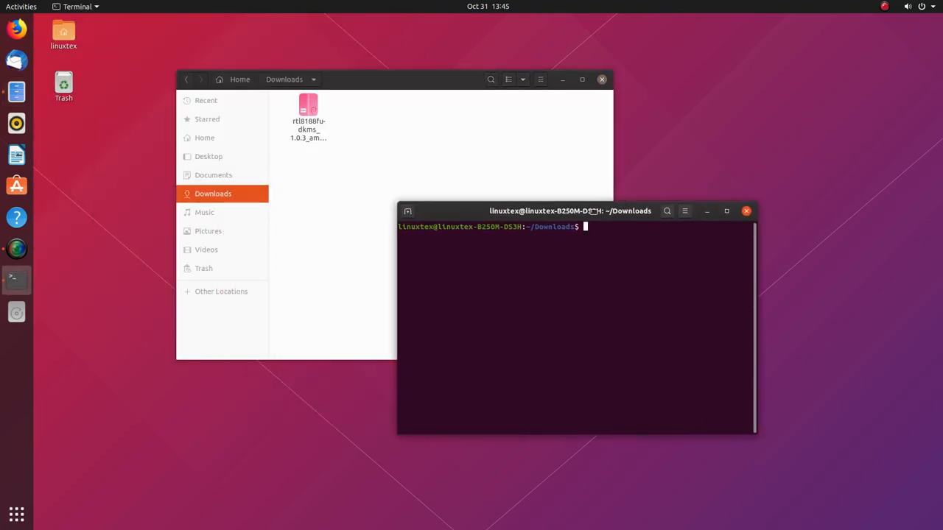
{"action": "type", "text": "sudo"}
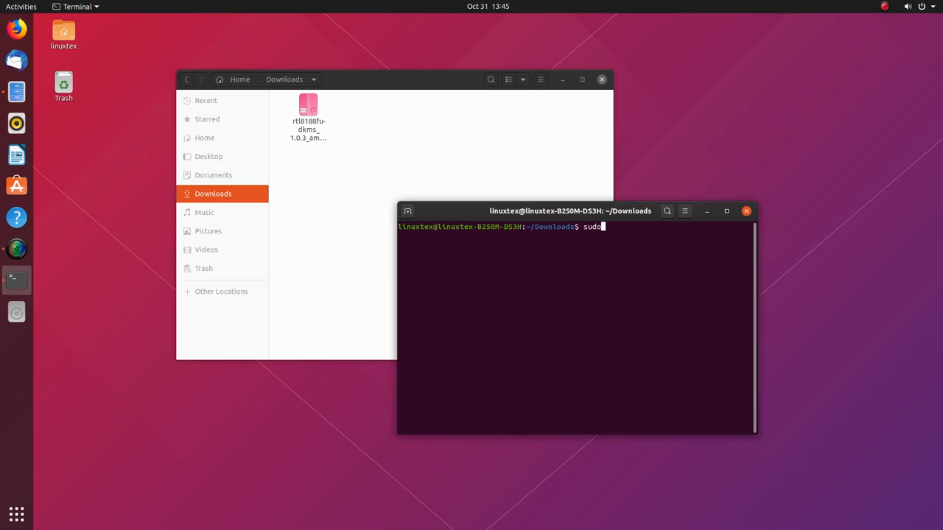
{"action": "key", "text": "Return"}
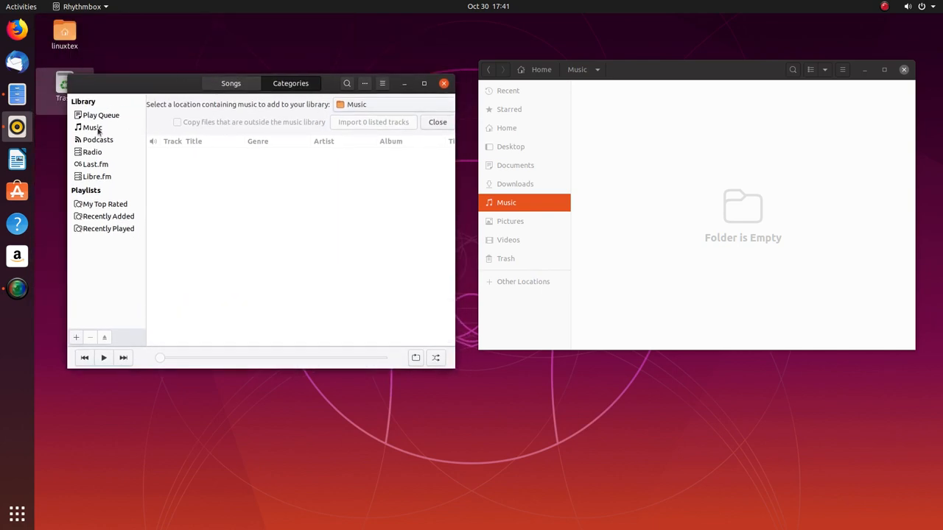
- Browse Rhythmbox's Radio station list and the Libre.fm page, ending on the Radio list
{"action": "left_click", "coordinate": [91, 152]}
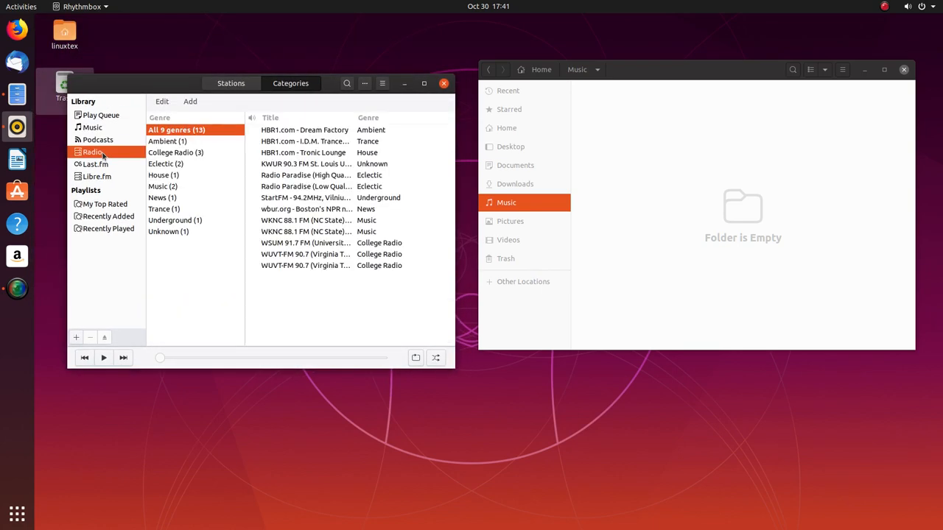
{"action": "left_click", "coordinate": [98, 177]}
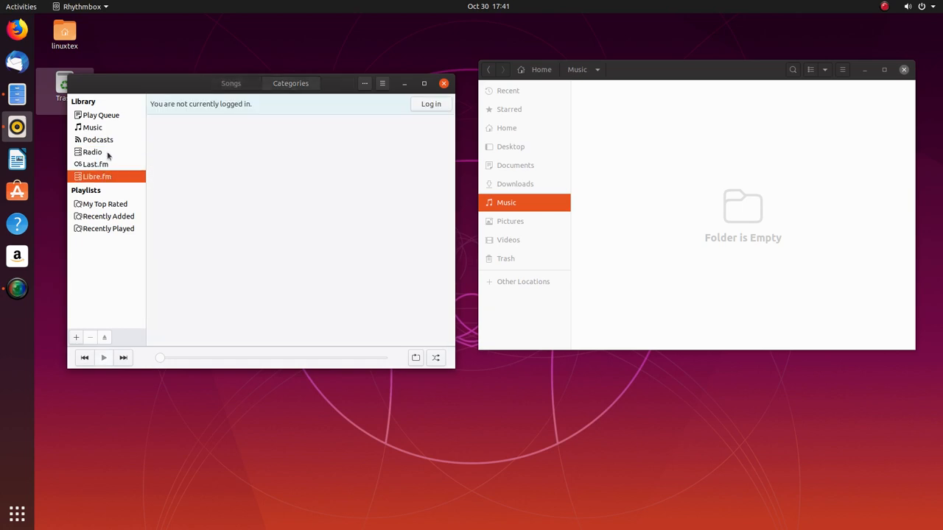
{"action": "left_click", "coordinate": [91, 151]}
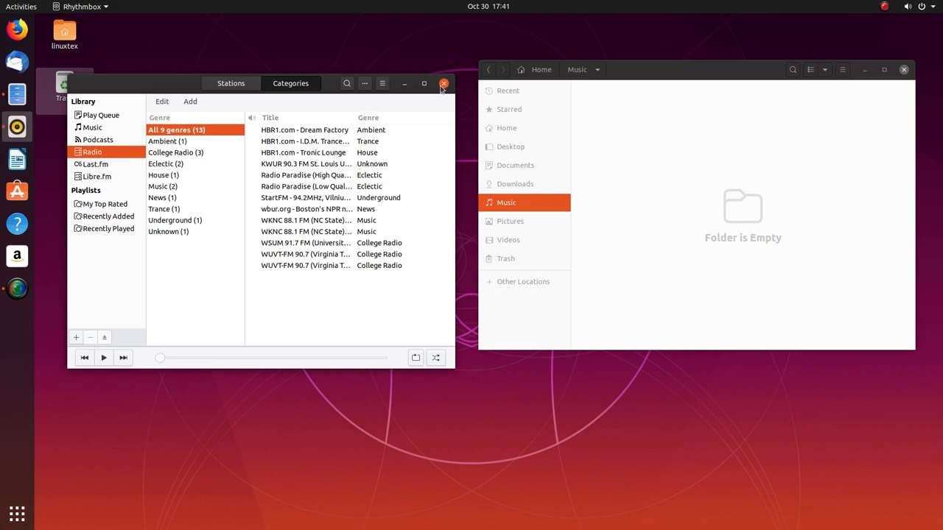
{"action": "left_click", "coordinate": [442, 83]}
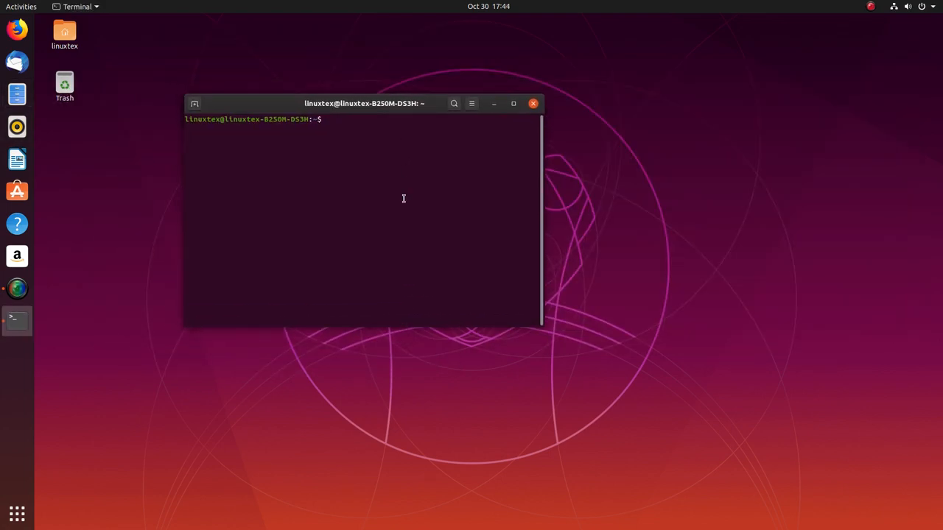
- Write the command 'sudo apt install gnome-tweak-too' at the Terminal prompt
{"action": "type", "text": "sudo apt in"}
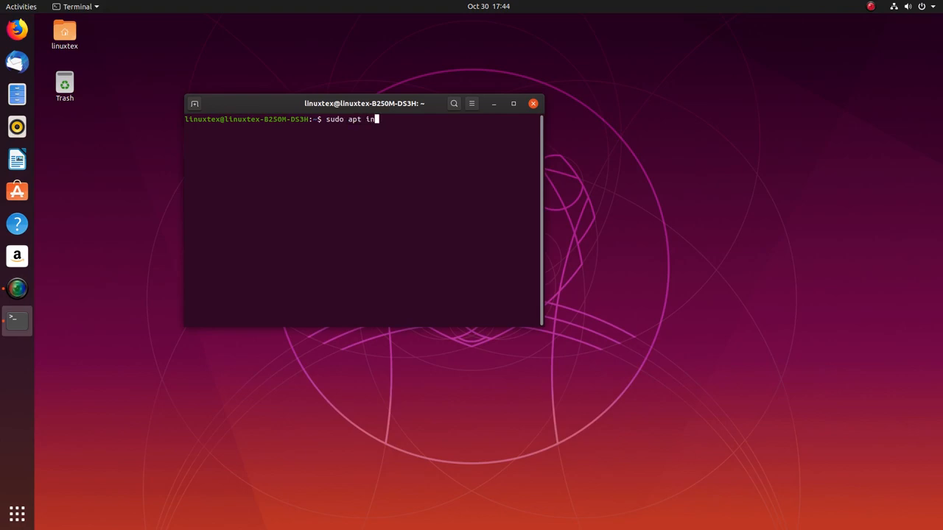
{"action": "type", "text": "stall gnom"}
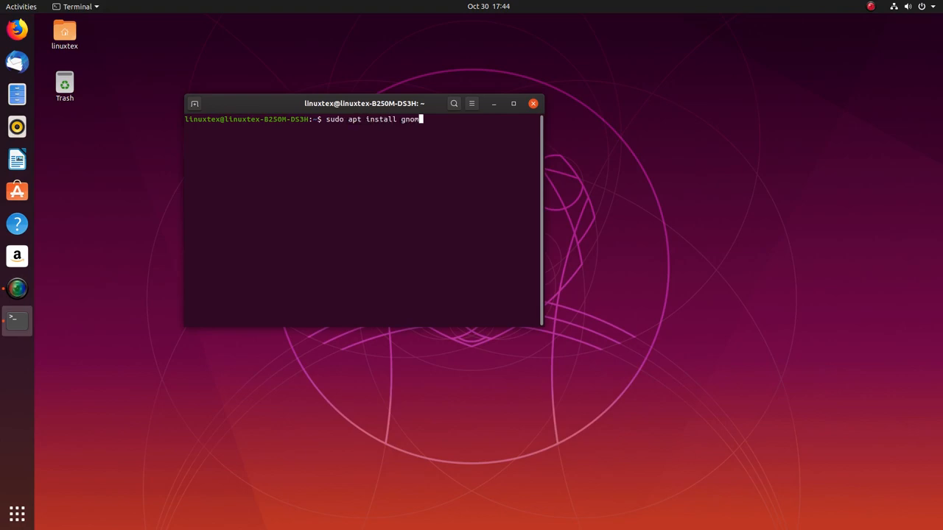
{"action": "type", "text": "-t"}
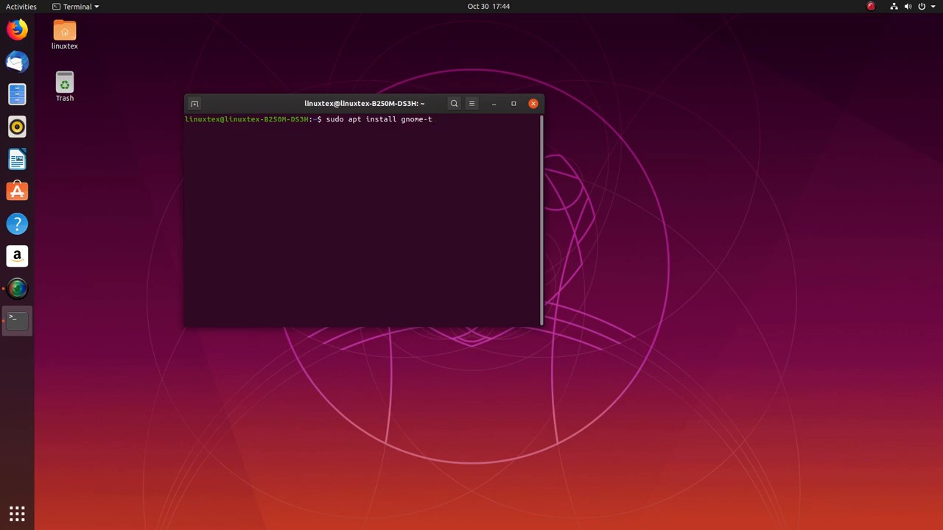
{"action": "type", "text": "weak-too"}
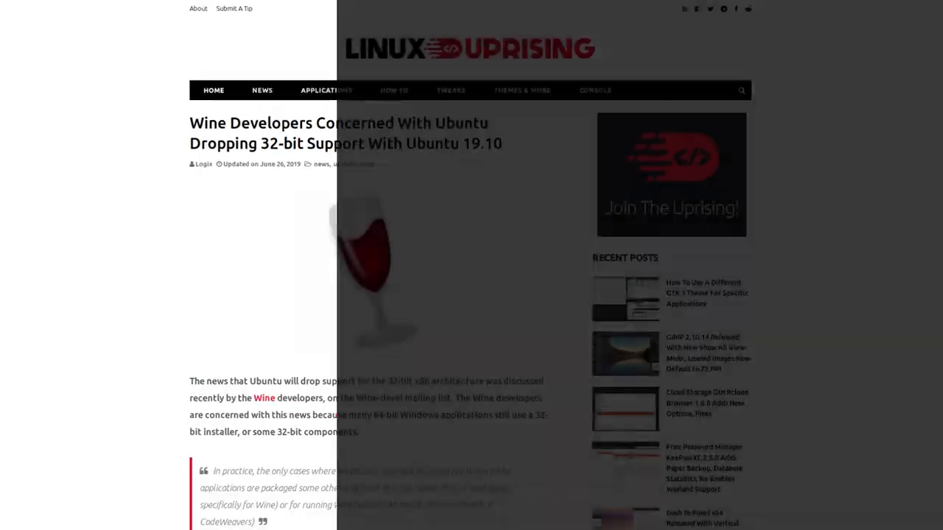
- Scroll the Linux Uprising Wine article and switch to the It's FOSS 32-bit libs article
{"action": "scroll", "scroll_direction": "down", "scroll_amount": 3}
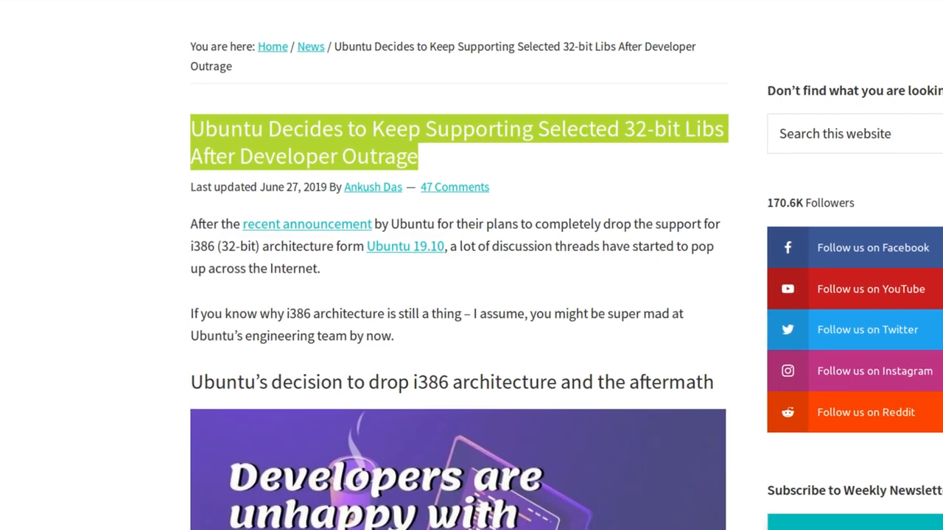
{"action": "left_click", "coordinate": [306, 224]}
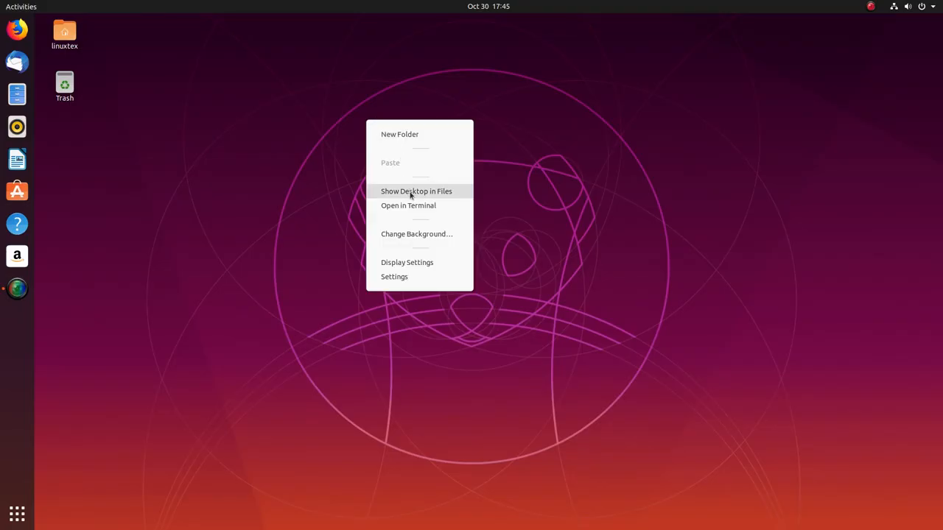
- From the desktop menu reach Background settings and set the tree-lined walkway as background and lock screen
{"action": "left_click", "coordinate": [394, 277]}
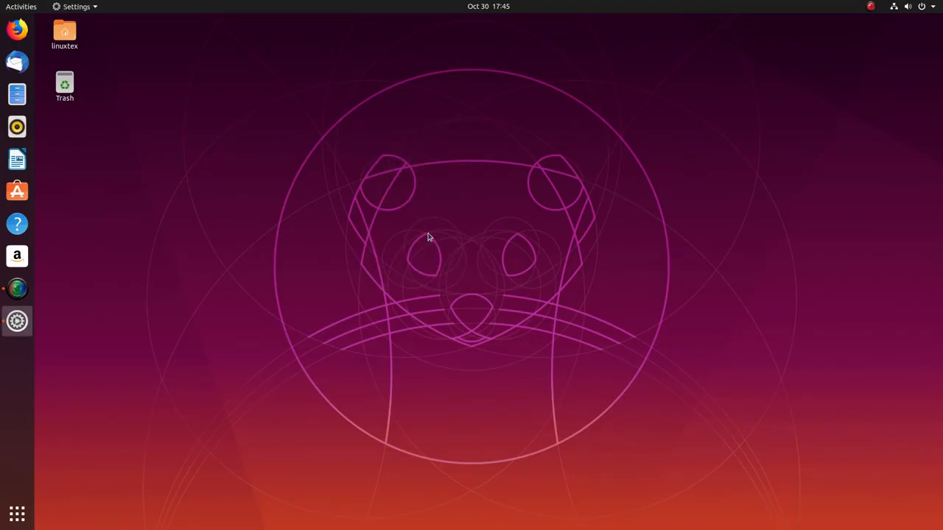
{"action": "left_click", "coordinate": [18, 322]}
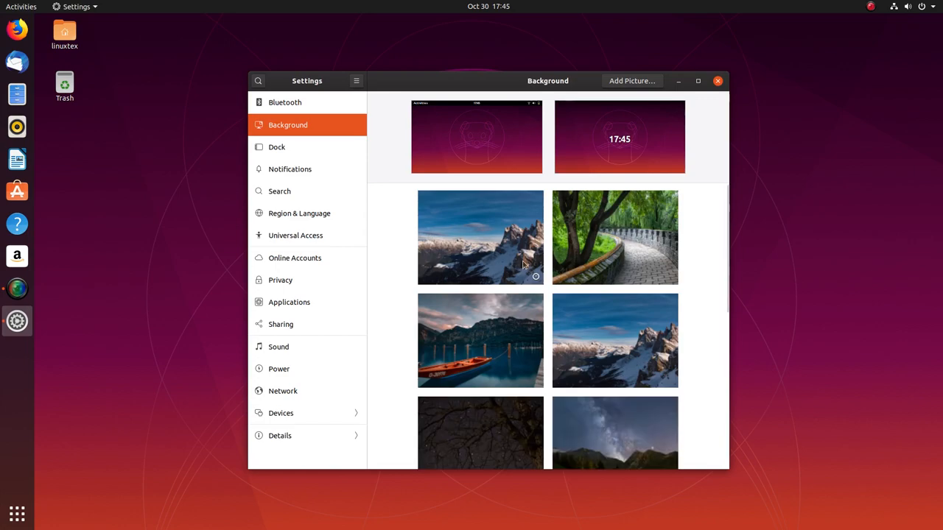
{"action": "left_click", "coordinate": [614, 237]}
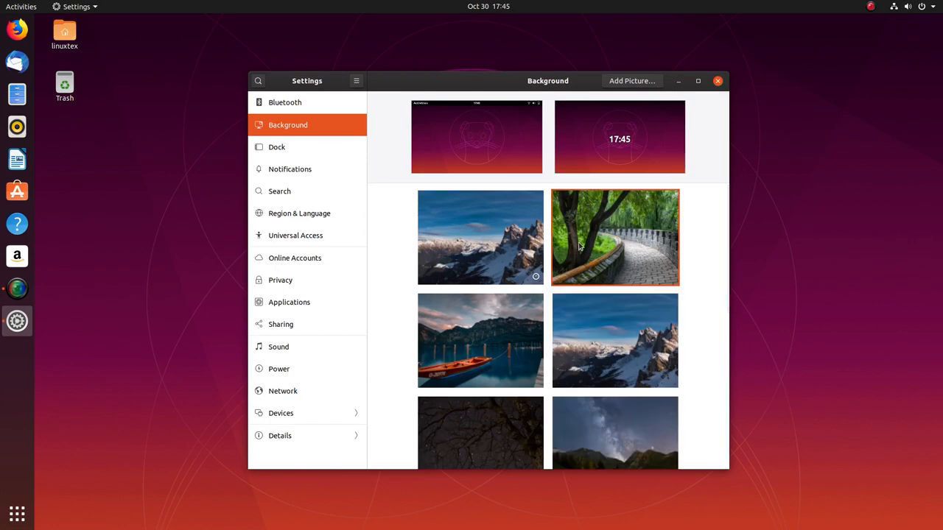
{"action": "left_click", "coordinate": [614, 237]}
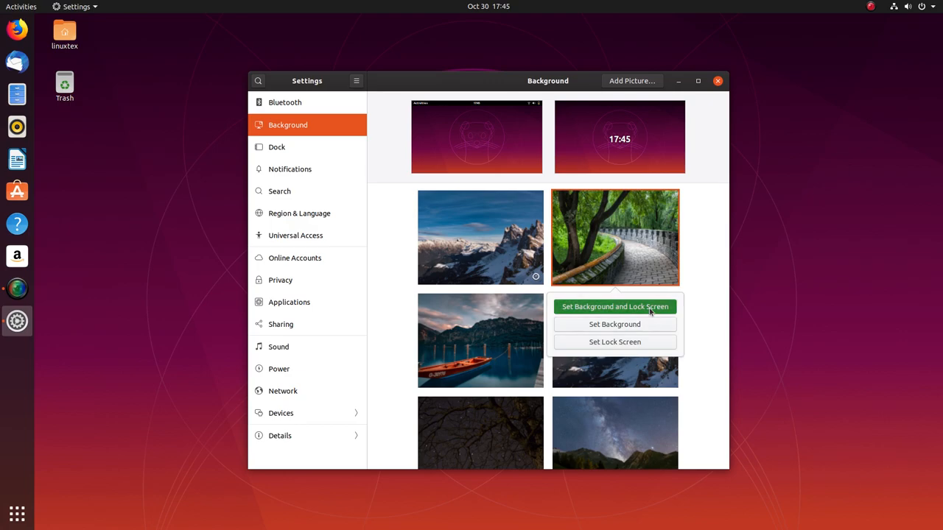
{"action": "left_click", "coordinate": [613, 306]}
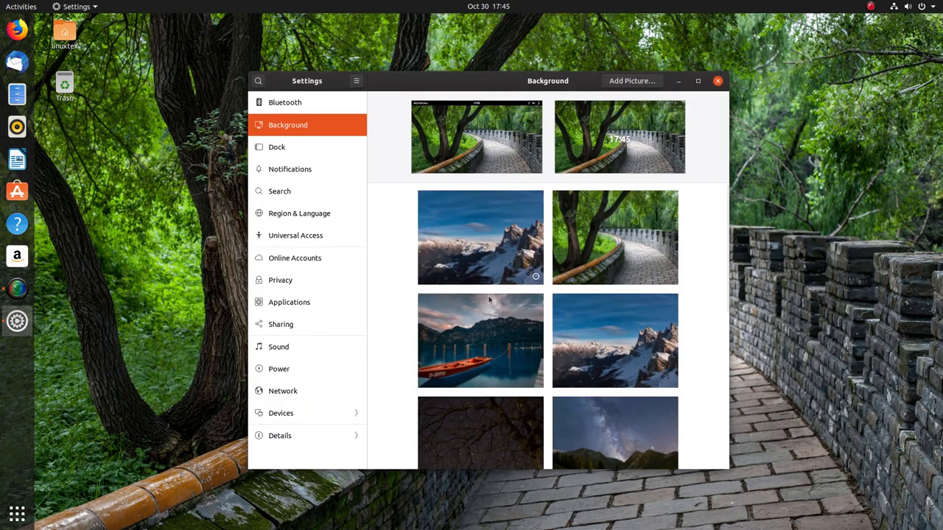
- Try the red boat lake, snowy mountain peaks, dark branches and starry night mountains wallpapers
{"action": "left_click", "coordinate": [481, 340]}
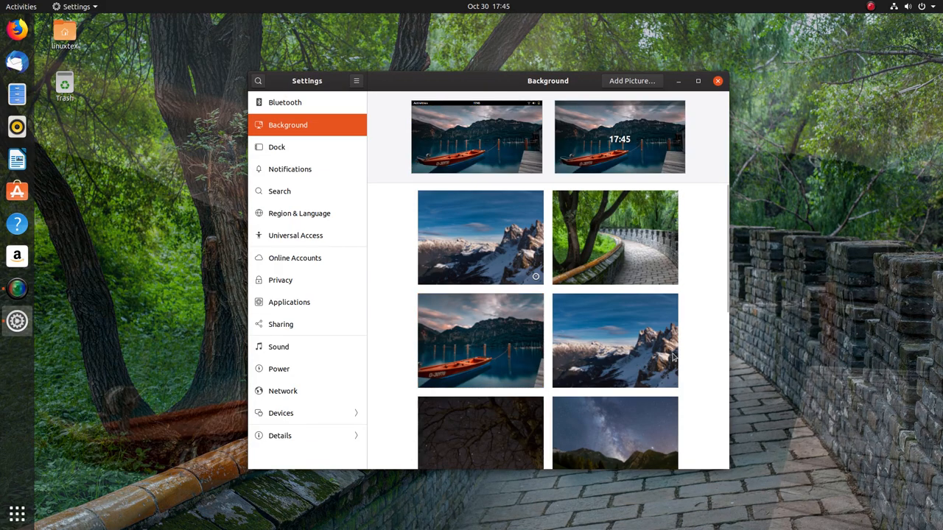
{"action": "left_click", "coordinate": [717, 80]}
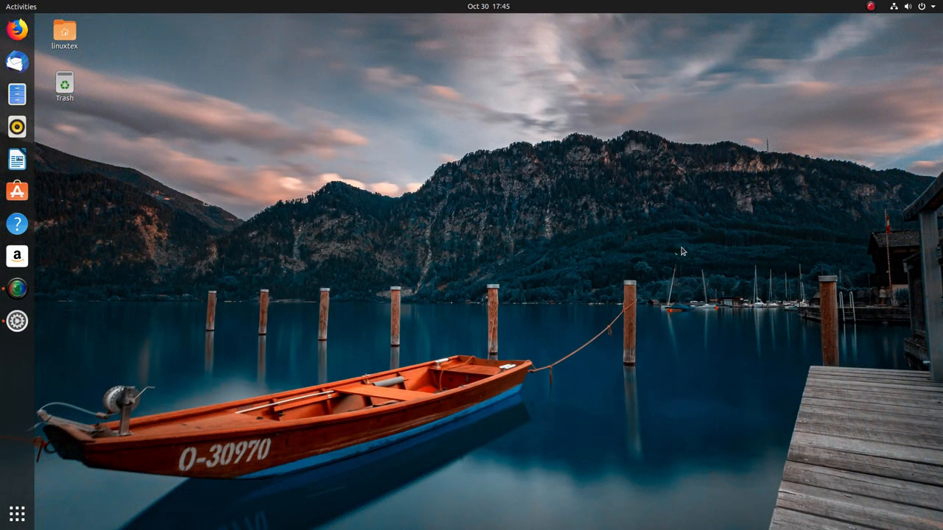
{"action": "left_click", "coordinate": [18, 318]}
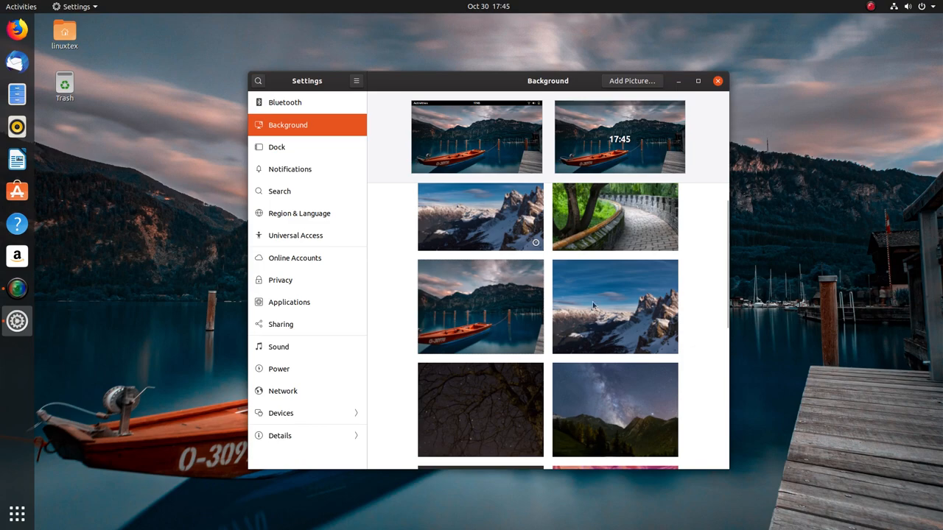
{"action": "left_click", "coordinate": [614, 306]}
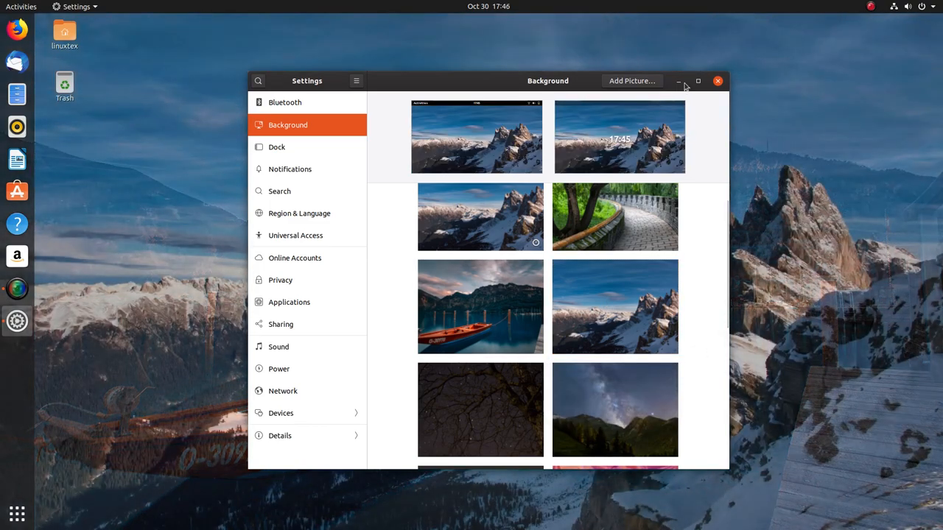
{"action": "left_click", "coordinate": [717, 81]}
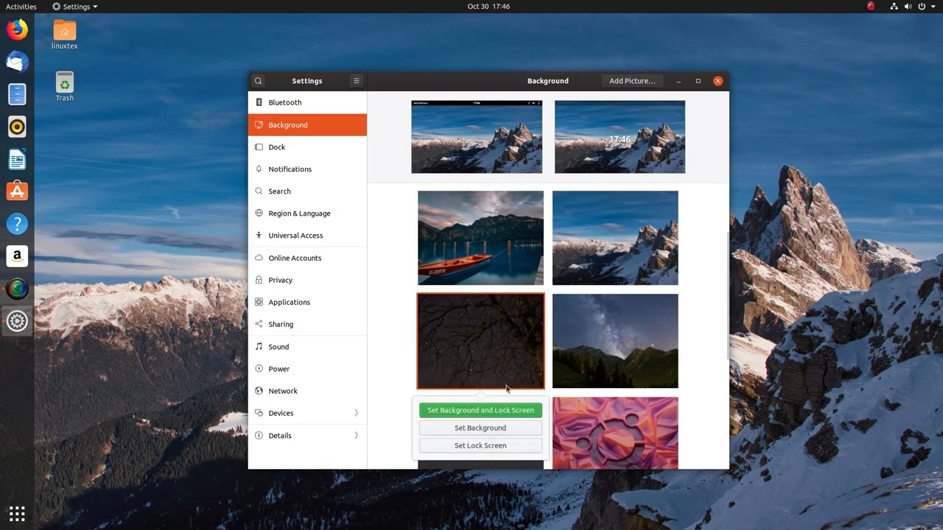
{"action": "left_click", "coordinate": [480, 409]}
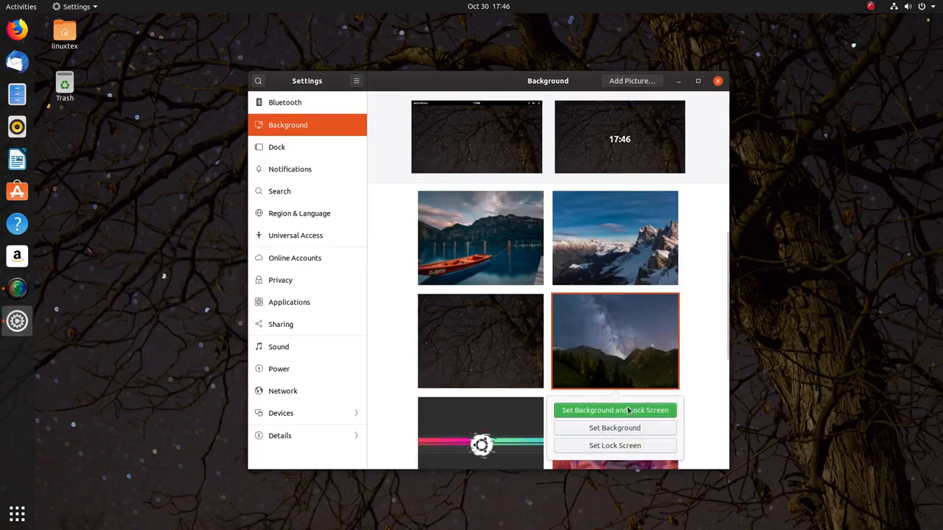
{"action": "left_click", "coordinate": [615, 409]}
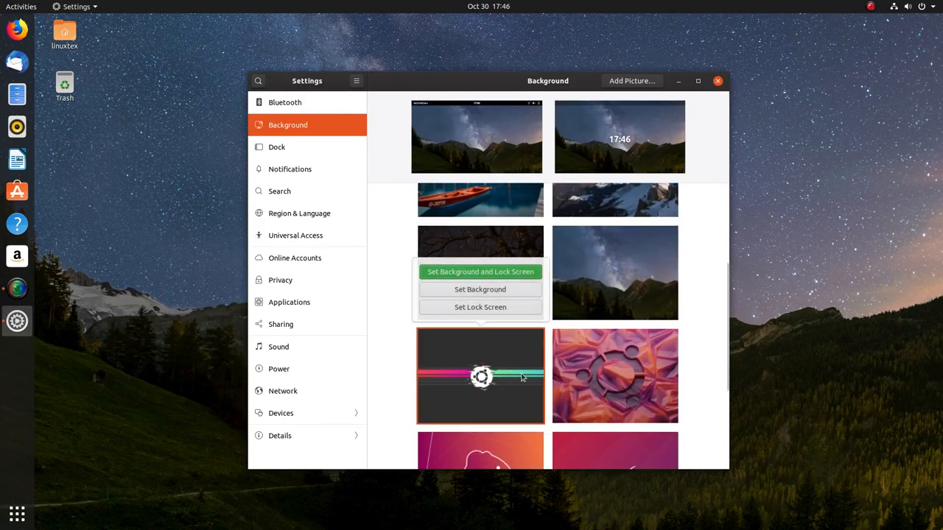
- Try the dark and orange Ubuntu logo wallpapers, then the white-outline animal as background and lock screen
{"action": "left_click", "coordinate": [480, 271]}
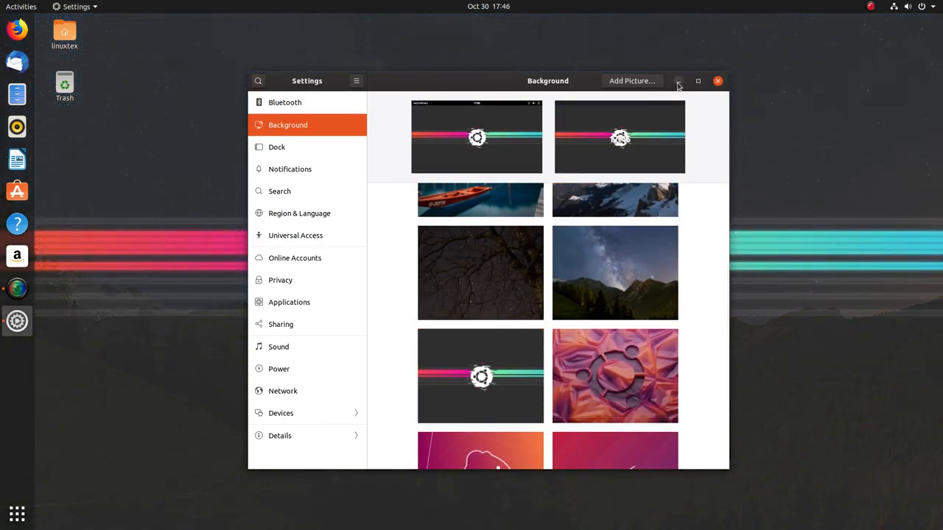
{"action": "left_click", "coordinate": [716, 80]}
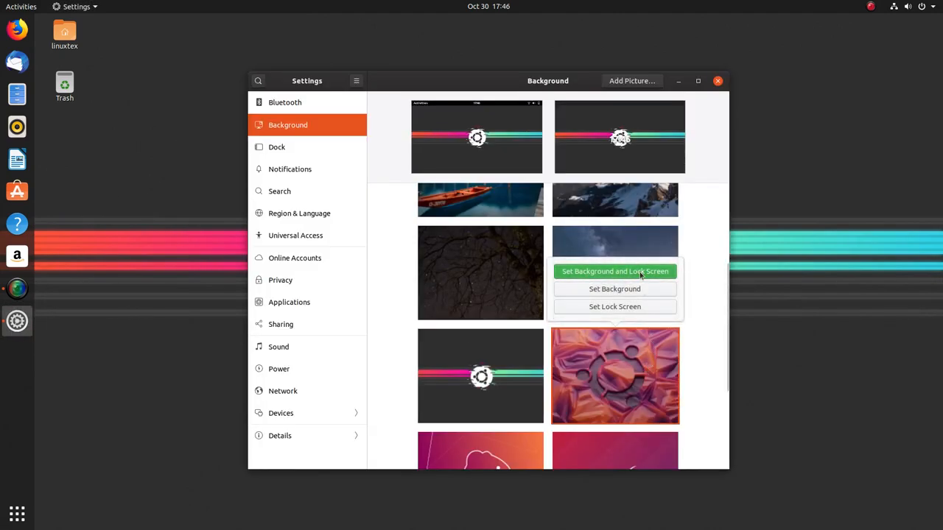
{"action": "left_click", "coordinate": [614, 271]}
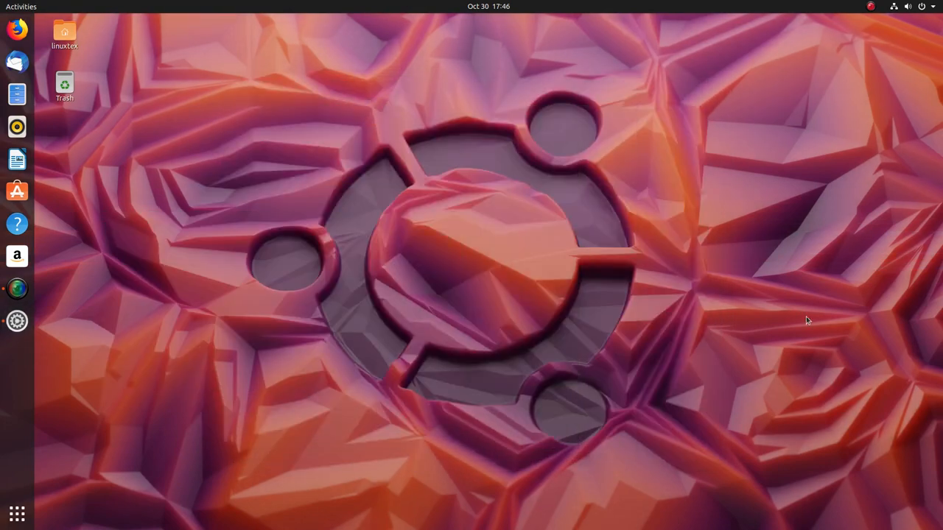
{"action": "left_click", "coordinate": [16, 321]}
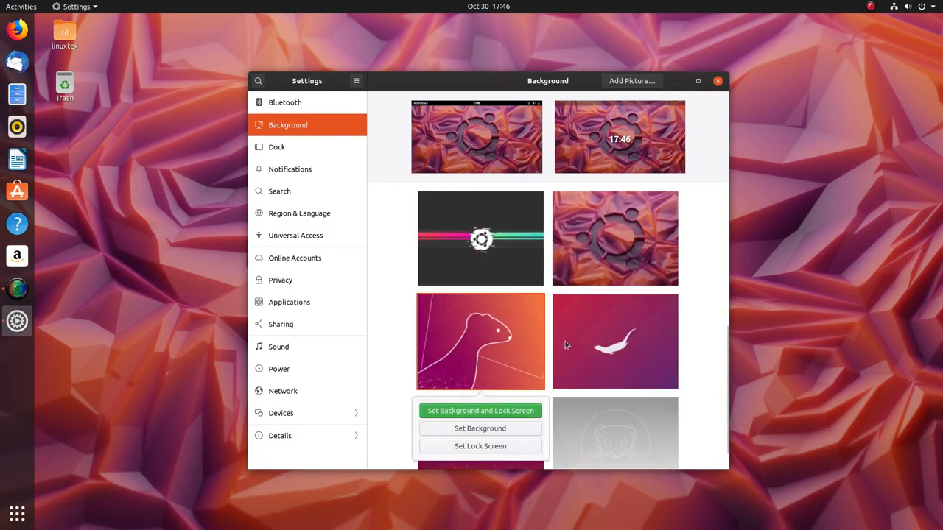
{"action": "left_click", "coordinate": [480, 410]}
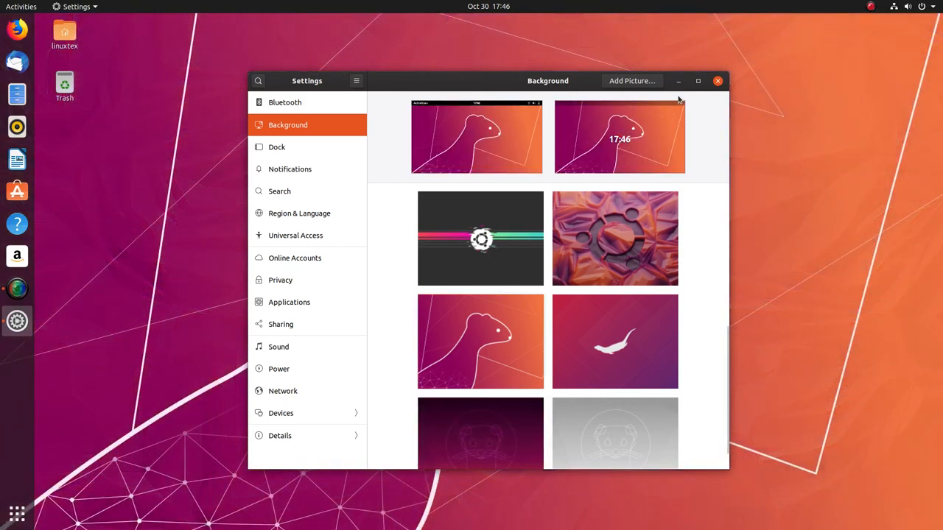
{"action": "left_click", "coordinate": [717, 80]}
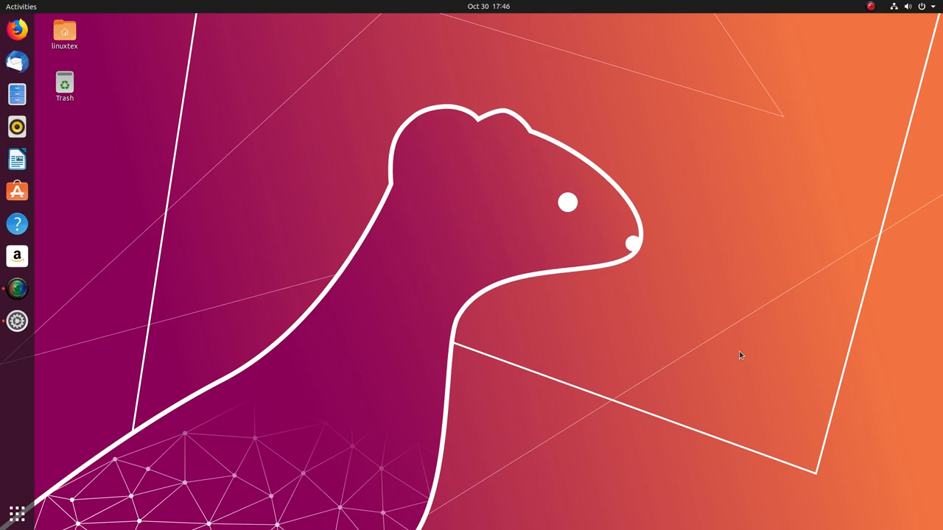
- Set the grey wallpaper, then the white otter silhouette on red-purple gradient as background and lock screen
{"action": "left_click", "coordinate": [16, 320]}
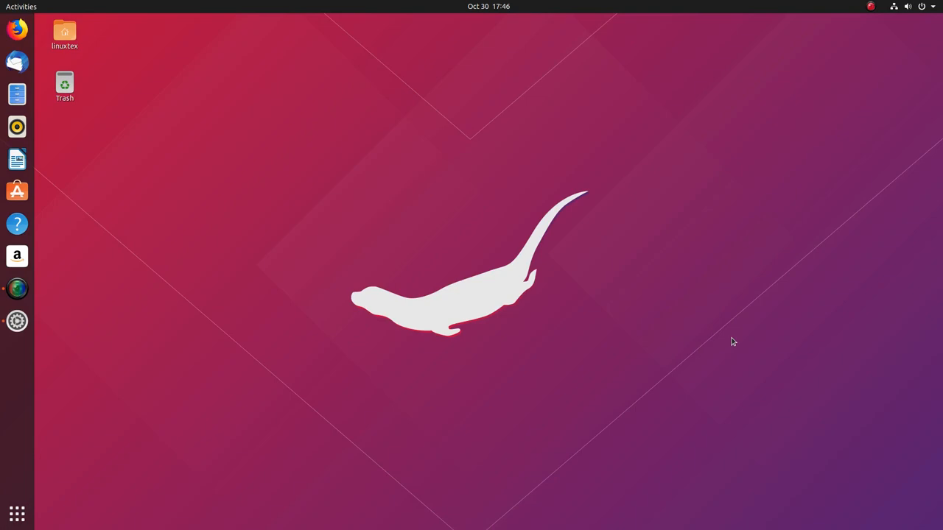
{"action": "left_click", "coordinate": [18, 322]}
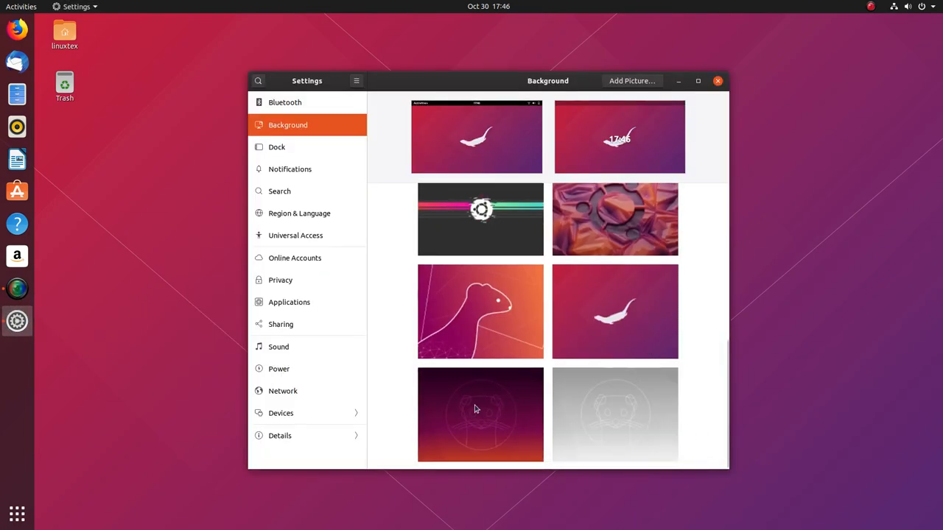
{"action": "left_click", "coordinate": [614, 414]}
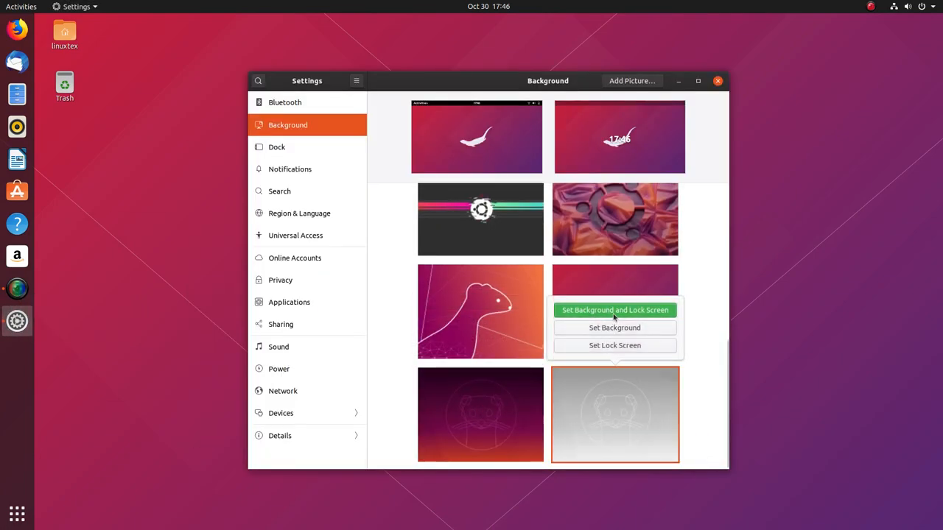
{"action": "left_click", "coordinate": [614, 309]}
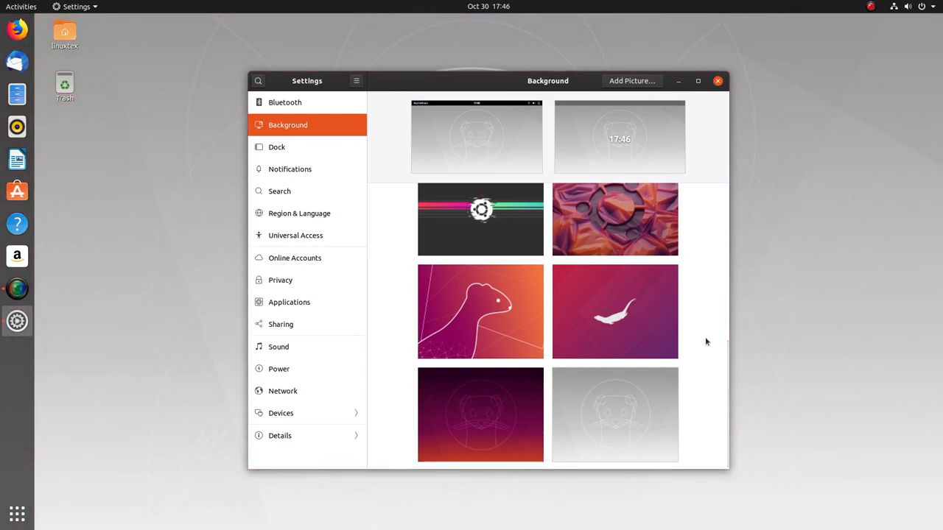
{"action": "left_click", "coordinate": [719, 80]}
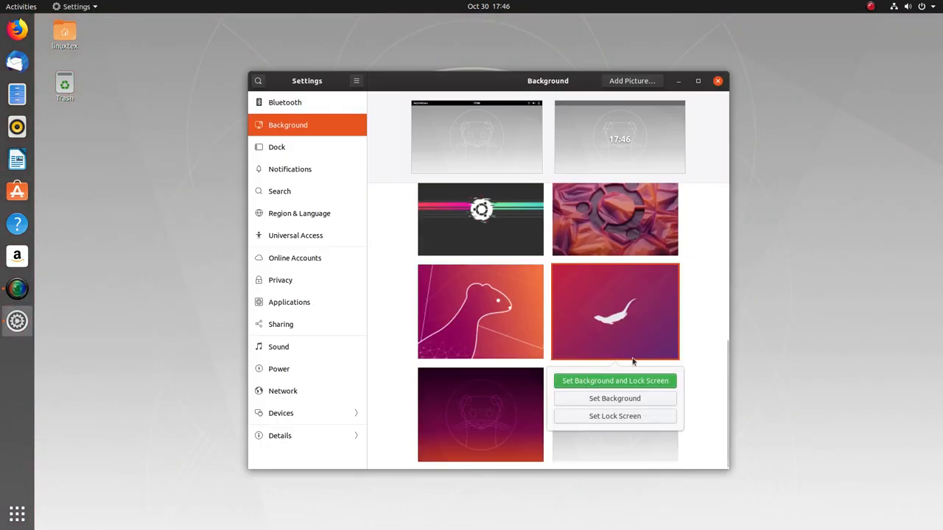
{"action": "left_click", "coordinate": [614, 380]}
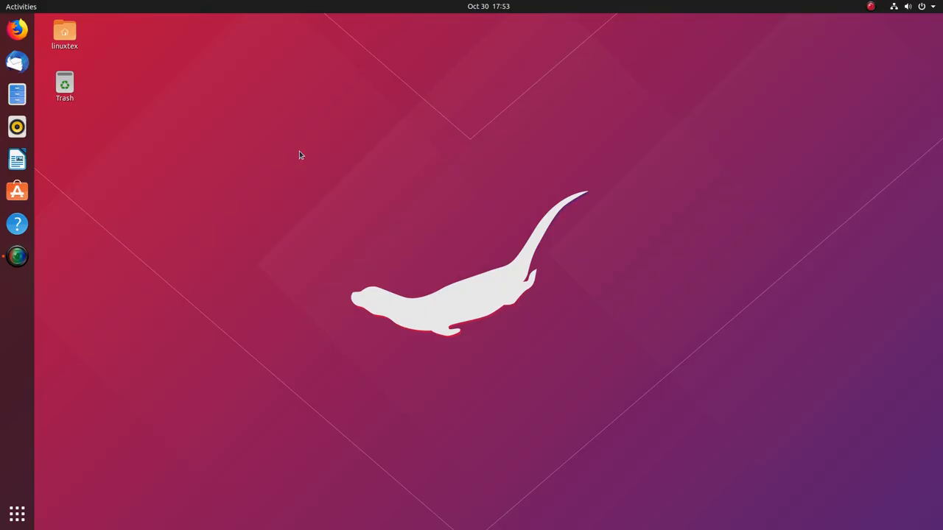
- Launch Settings from the top-right system menu and switch to the Background panel
{"action": "left_click", "coordinate": [904, 6]}
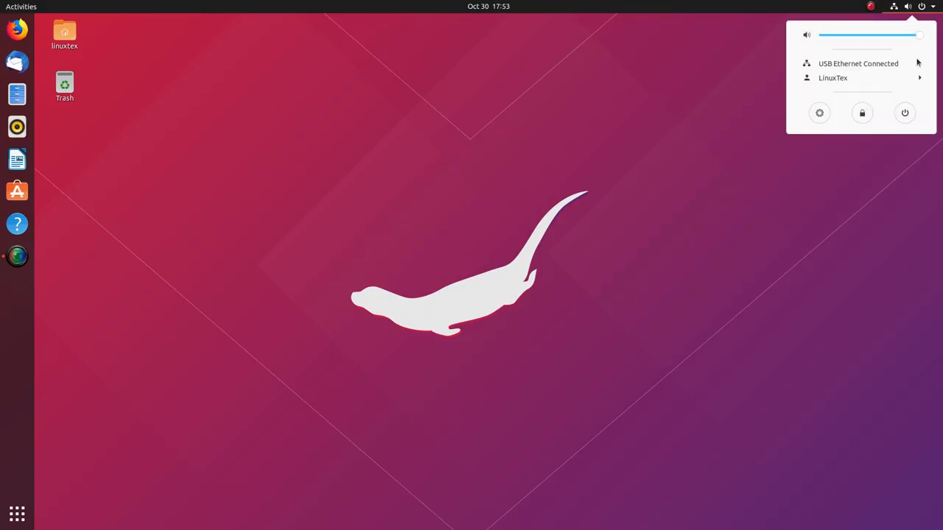
{"action": "left_click", "coordinate": [751, 215]}
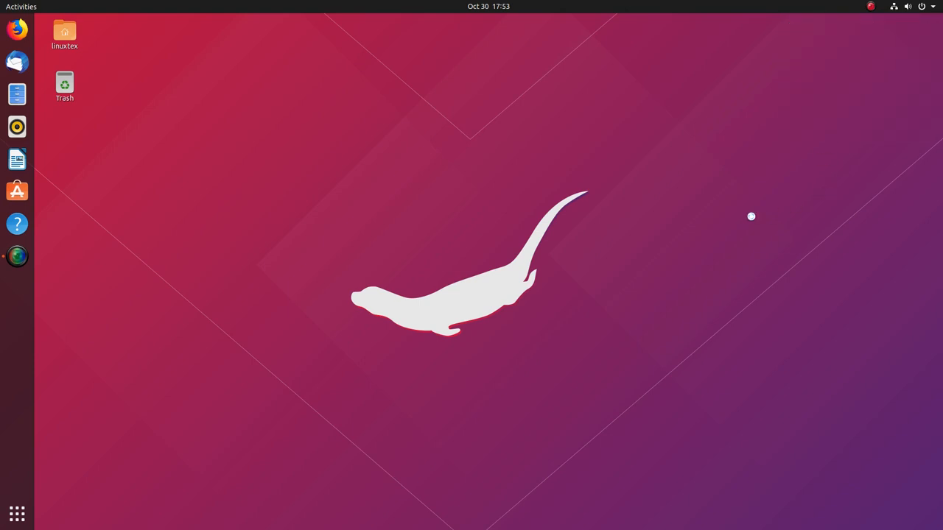
{"action": "left_click", "coordinate": [18, 287]}
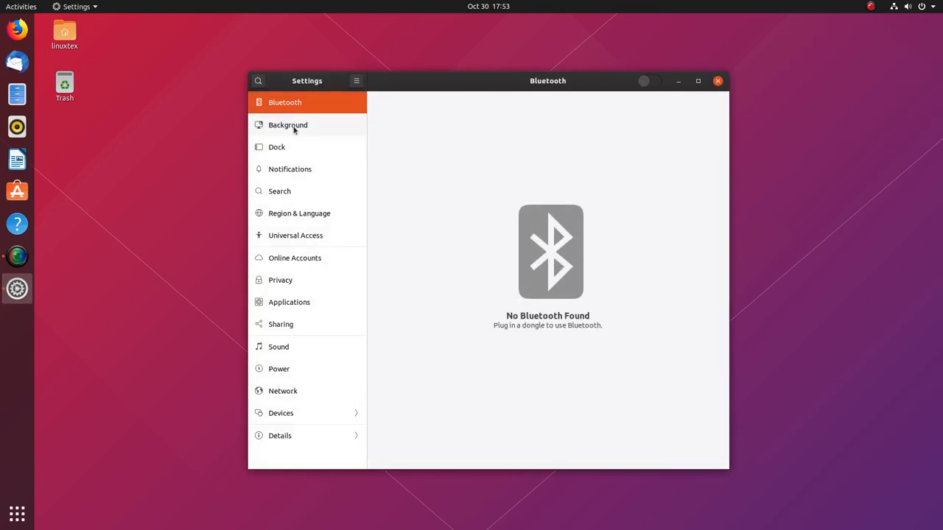
{"action": "left_click", "coordinate": [287, 124]}
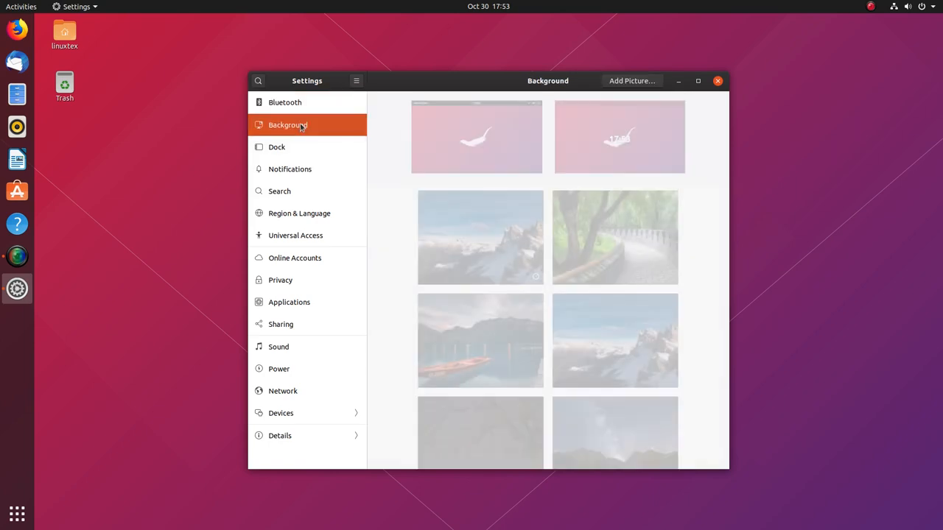
- In Dock settings, move the dock to Bottom and Right, then back to the Left edge
{"action": "left_click", "coordinate": [276, 147]}
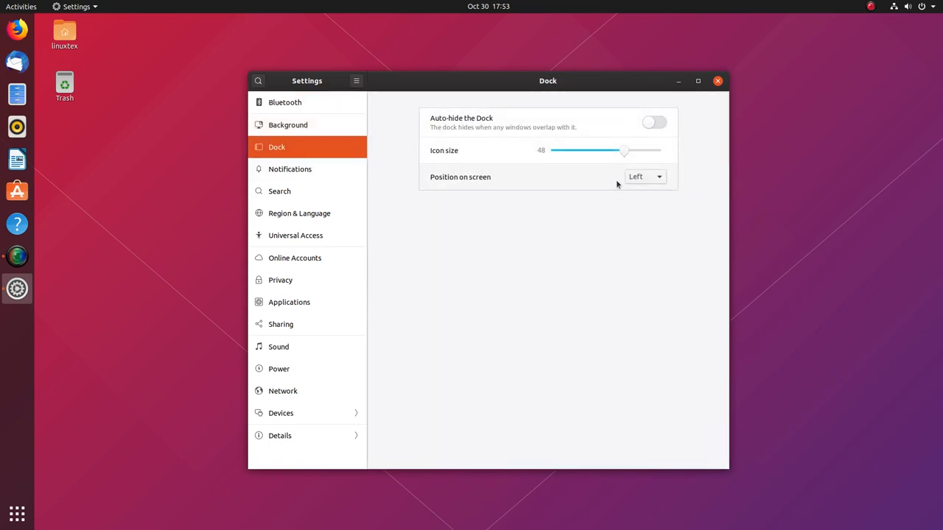
{"action": "left_click", "coordinate": [645, 177]}
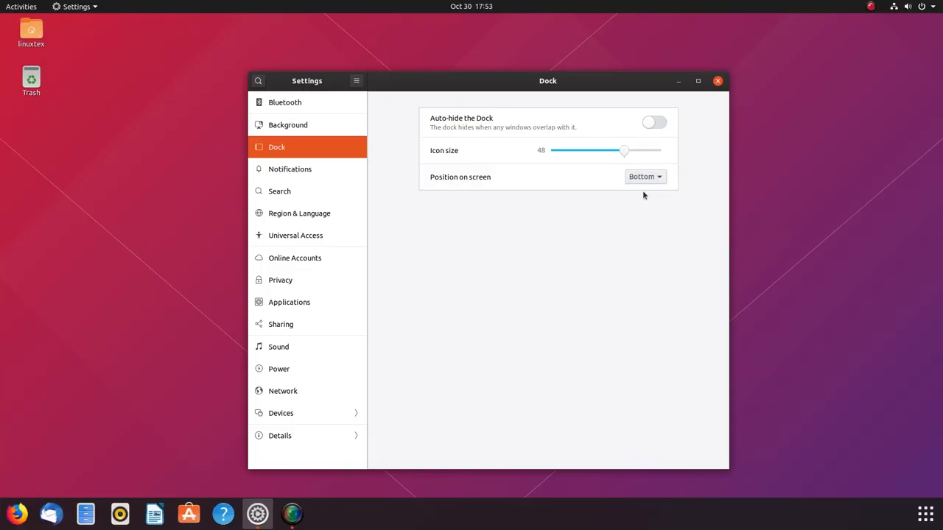
{"action": "left_click", "coordinate": [645, 177]}
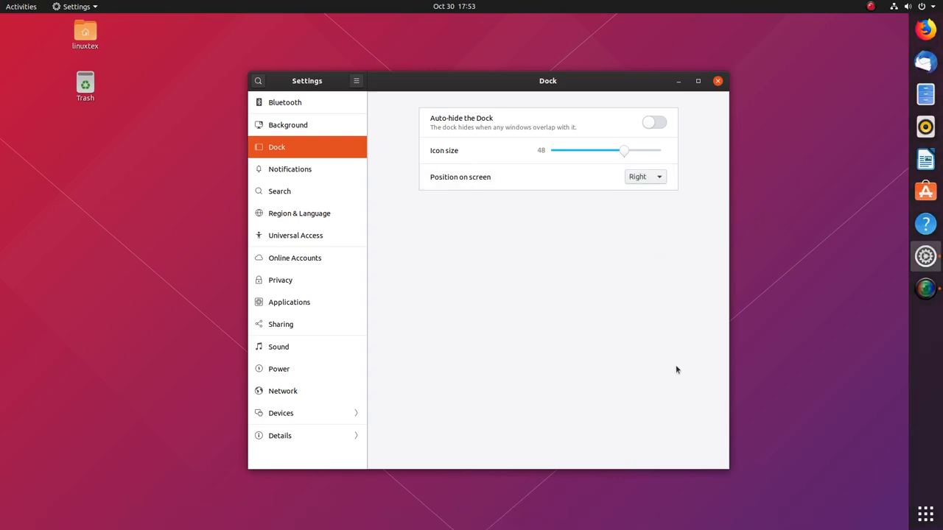
{"action": "left_click", "coordinate": [645, 177]}
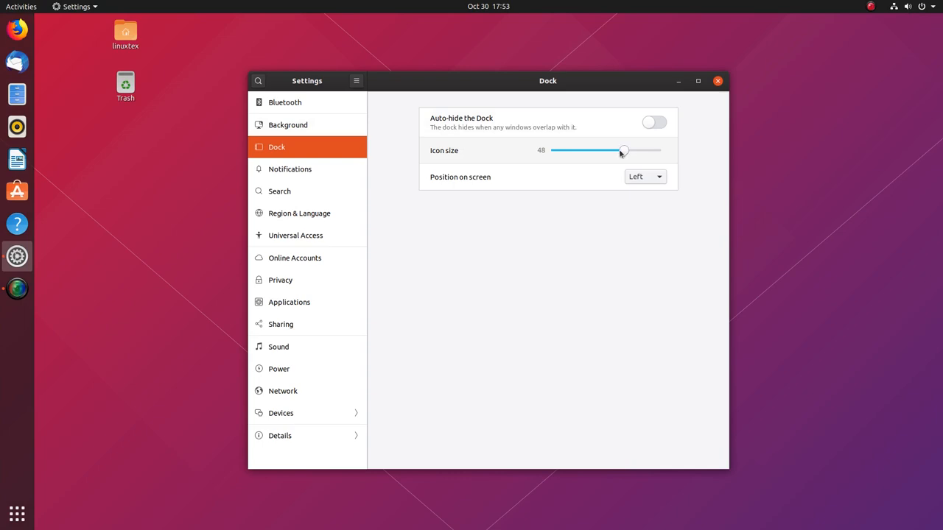
- Shrink and re-enlarge the dock icon size, maximize the Settings window and restore it
{"action": "left_click_drag", "start_coordinate": [623, 150], "coordinate": [610, 151]}
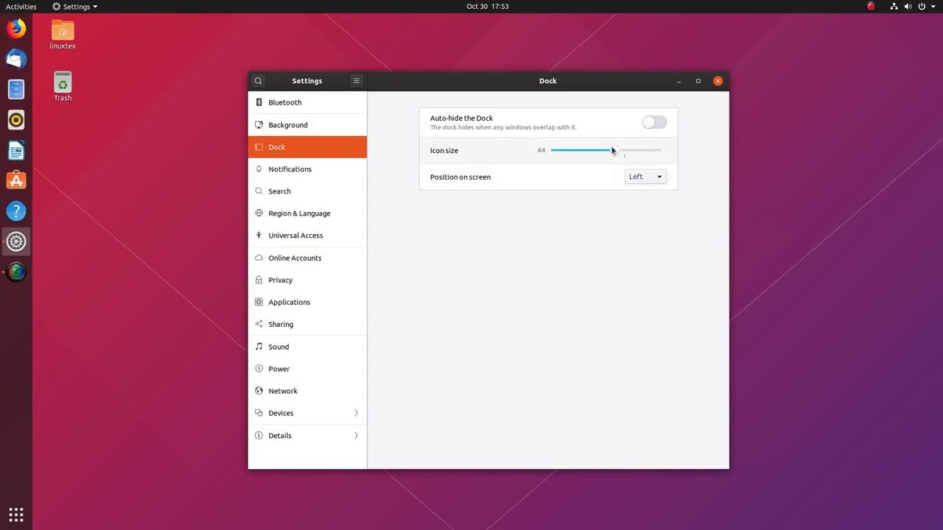
{"action": "left_click_drag", "start_coordinate": [611, 150], "coordinate": [622, 151]}
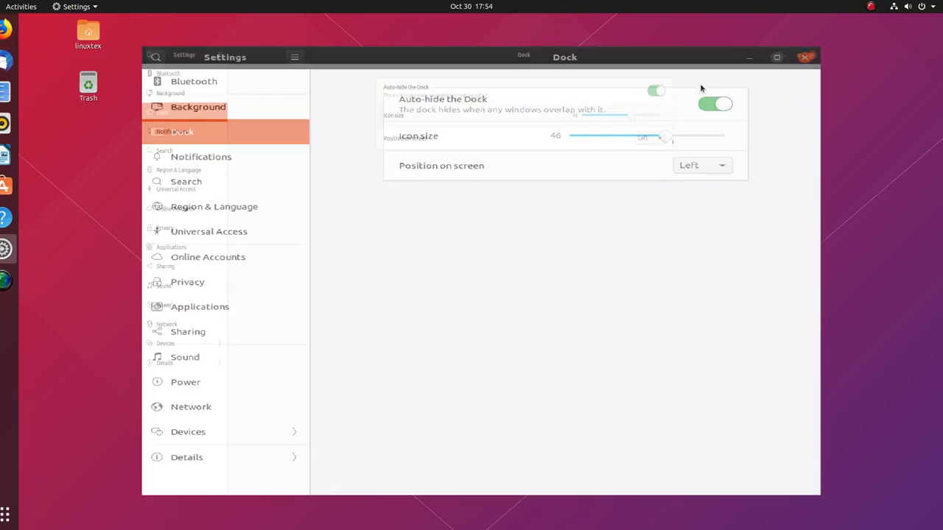
{"action": "left_click", "coordinate": [778, 56]}
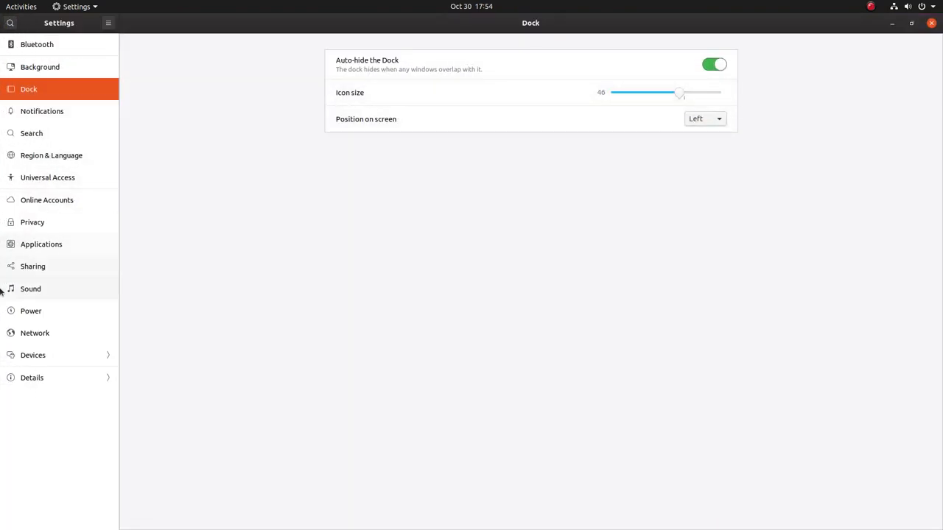
{"action": "mouse_move", "coordinate": [754, 106]}
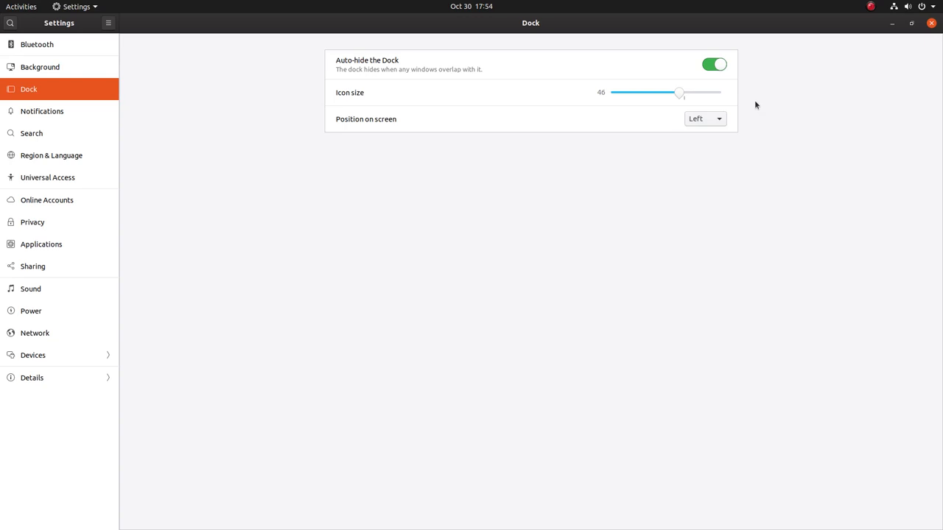
{"action": "left_click", "coordinate": [714, 62]}
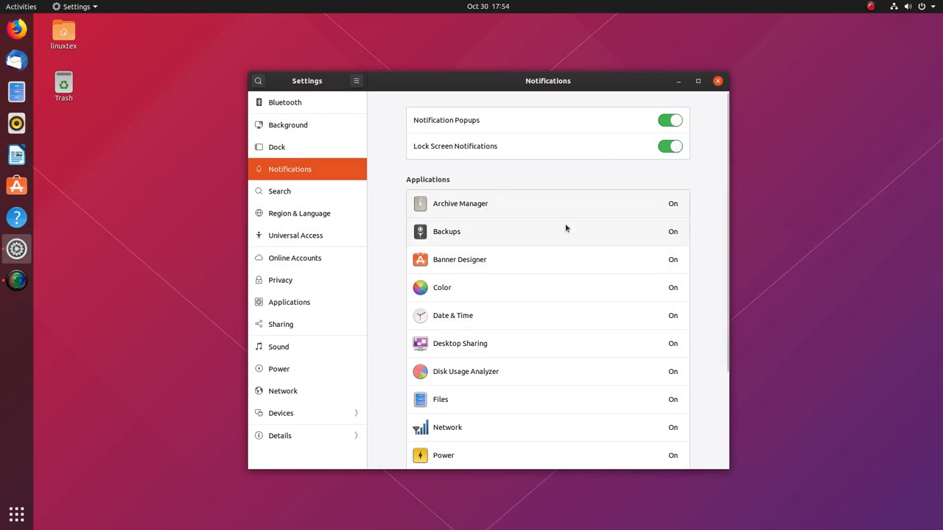
- Scroll the Notifications panel's per-application list and select an entry
{"action": "scroll", "scroll_direction": "down", "scroll_amount": 3}
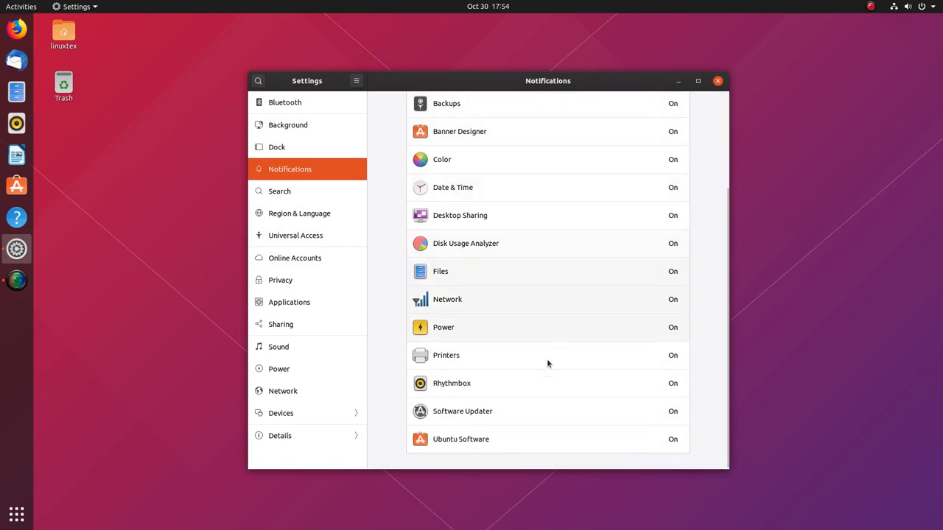
{"action": "left_click", "coordinate": [445, 355]}
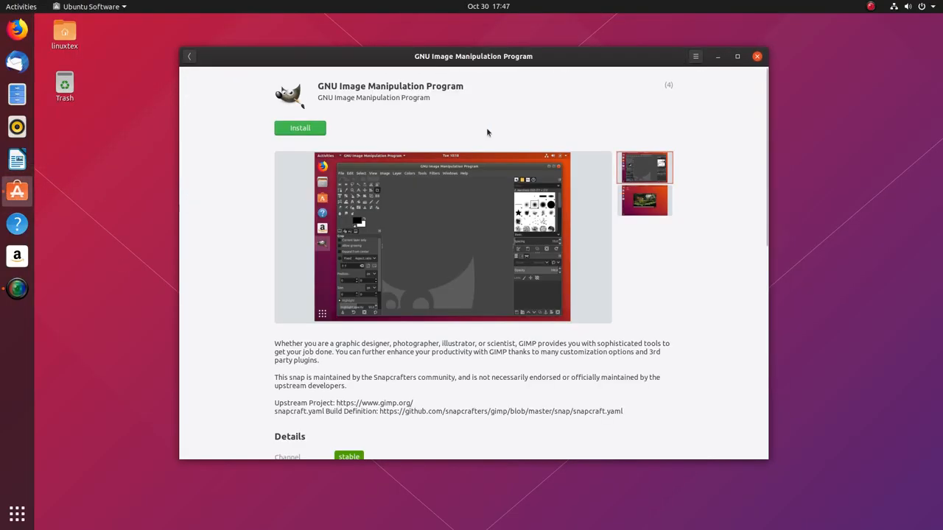
- Switch GIMP's source from the Snap Store to the ubuntu-eoan-universe deb, version 2.10.8-2, and review its details
{"action": "double_click", "coordinate": [389, 85]}
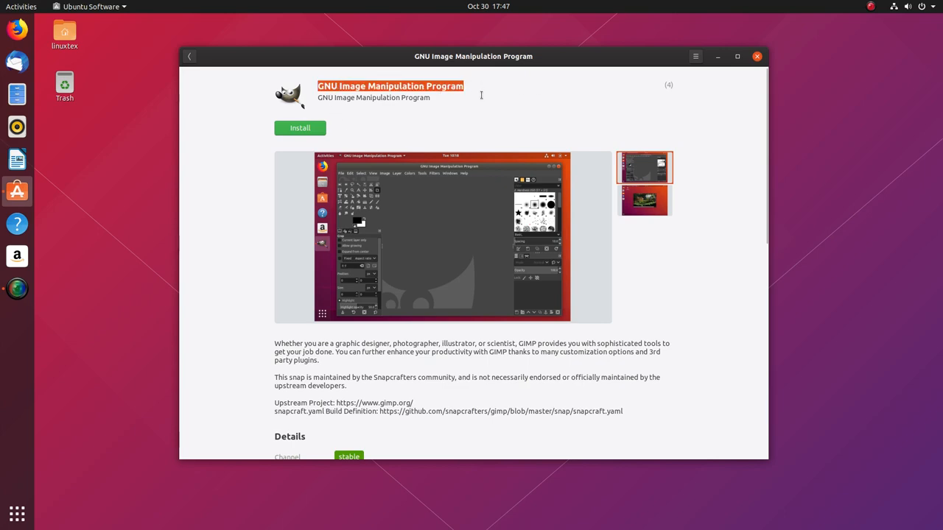
{"action": "scroll", "scroll_direction": "down", "scroll_amount": 3}
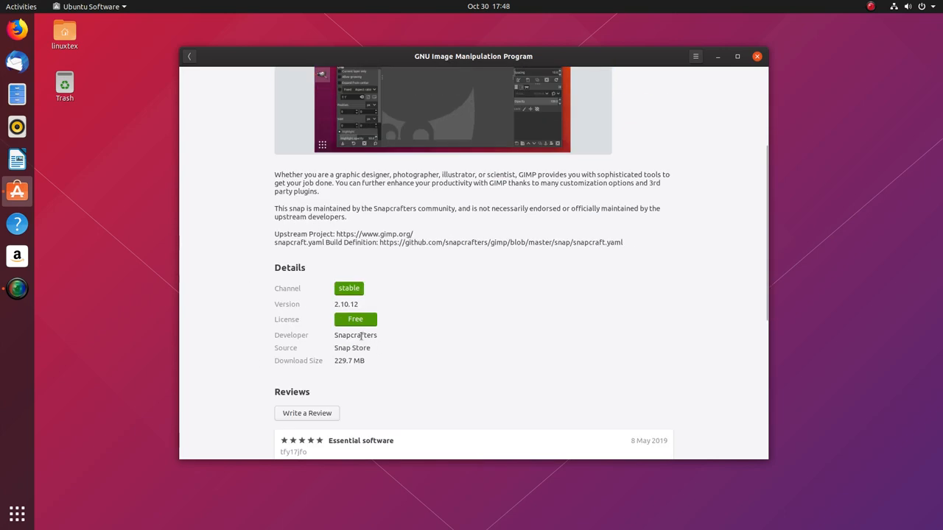
{"action": "double_click", "coordinate": [355, 335]}
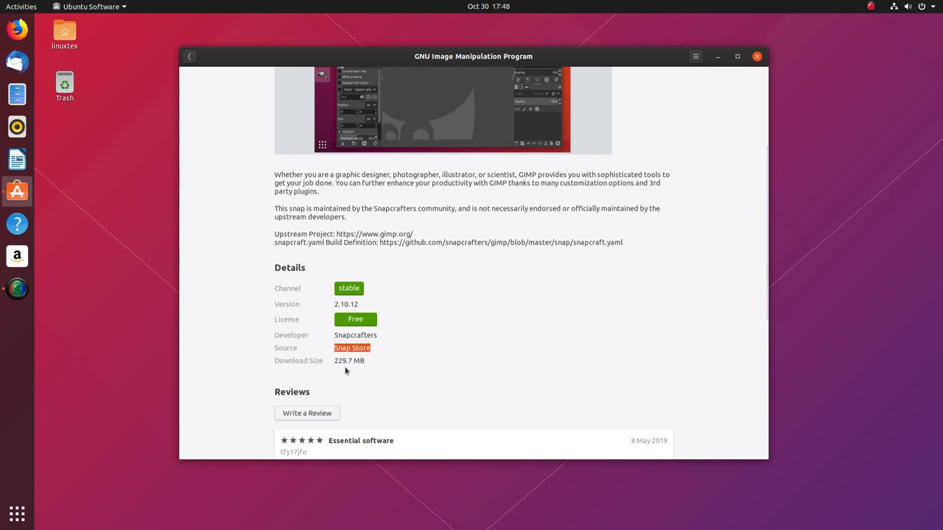
{"action": "scroll", "scroll_direction": "down", "scroll_amount": 3}
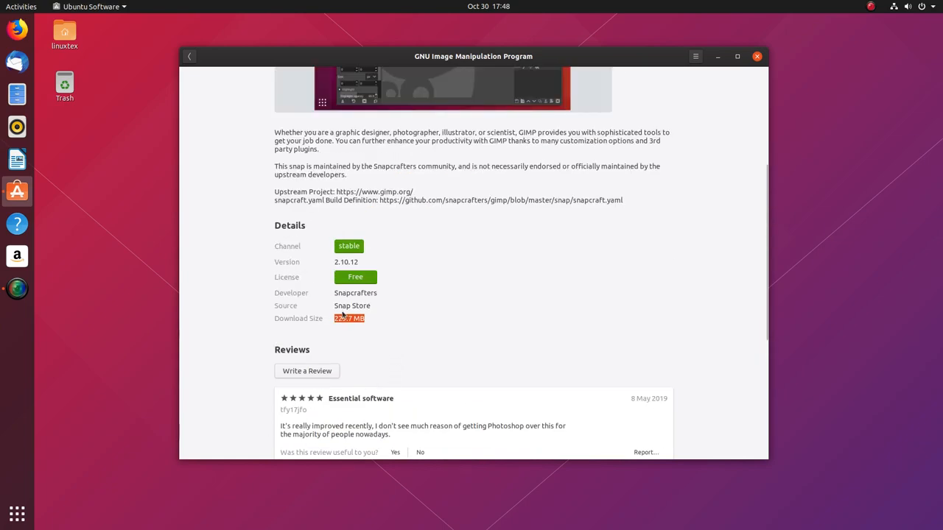
{"action": "left_click", "coordinate": [190, 56]}
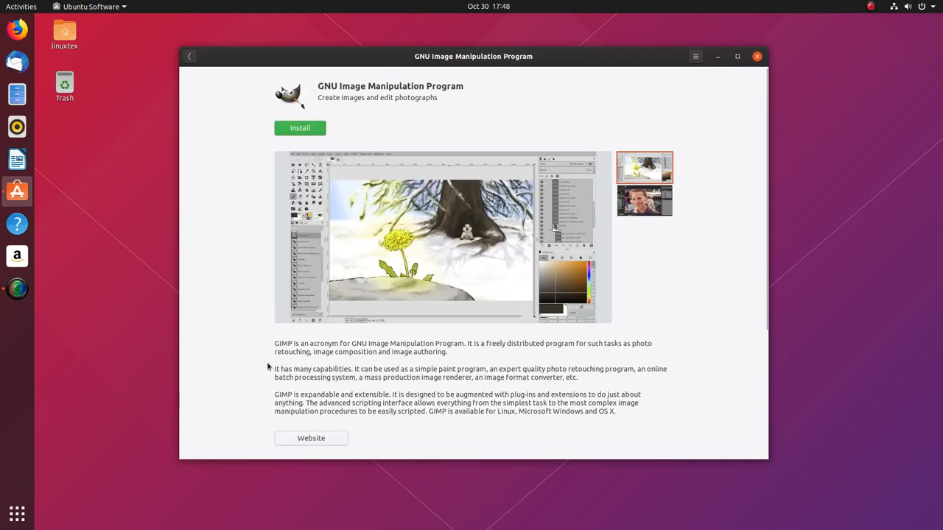
{"action": "scroll", "scroll_direction": "down", "scroll_amount": 3}
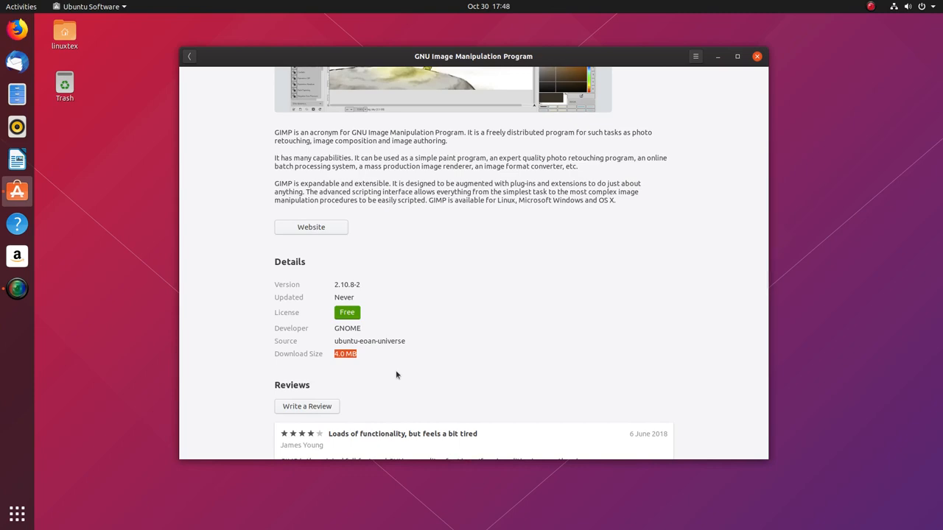
- Review the Skype listing from the store overview, including its source entry
{"action": "left_click", "coordinate": [190, 56]}
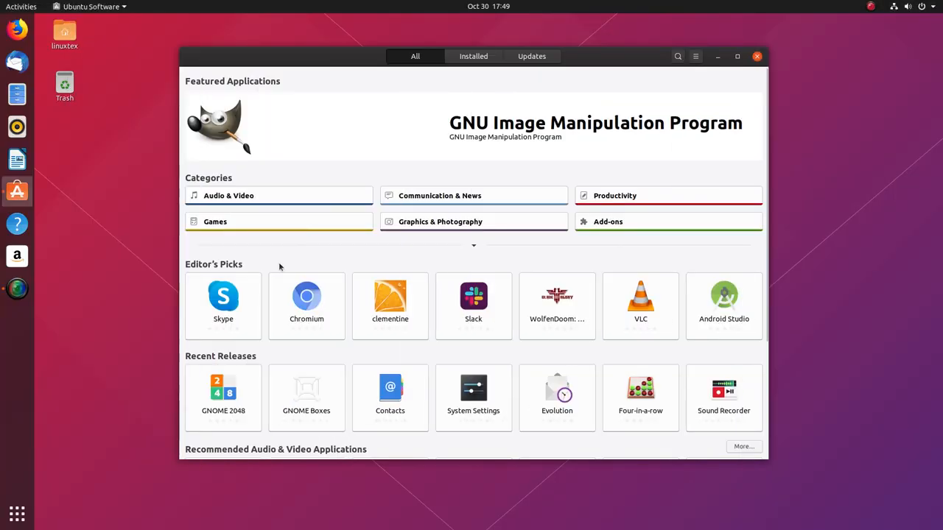
{"action": "left_click", "coordinate": [223, 297]}
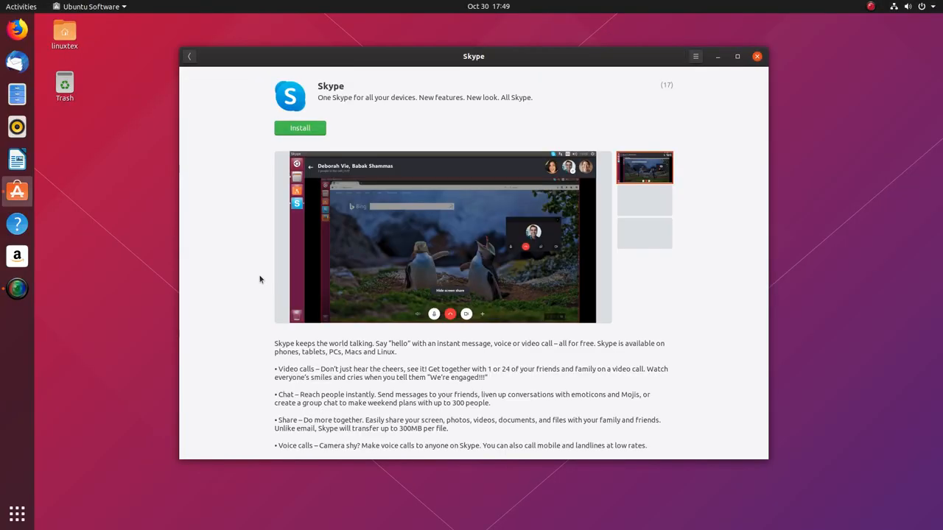
{"action": "scroll", "scroll_direction": "down", "scroll_amount": 3}
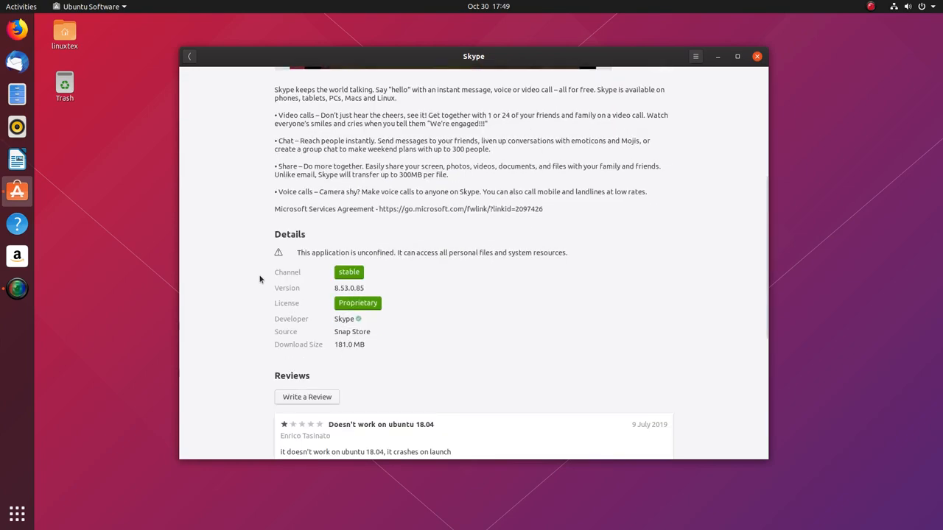
{"action": "double_click", "coordinate": [350, 331]}
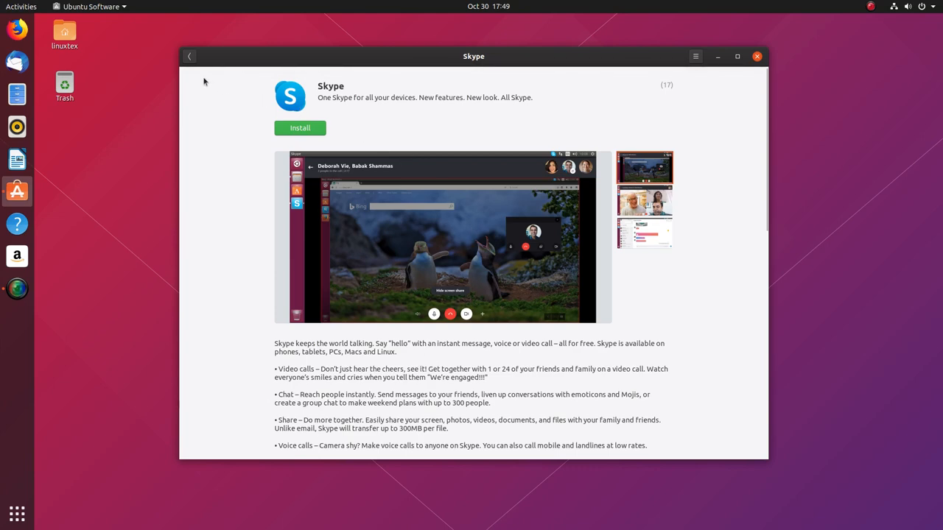
- Review the Slack listing, then WolfenDoom: Blade of Agony, highlighting its Snap Store source
{"action": "left_click", "coordinate": [190, 56]}
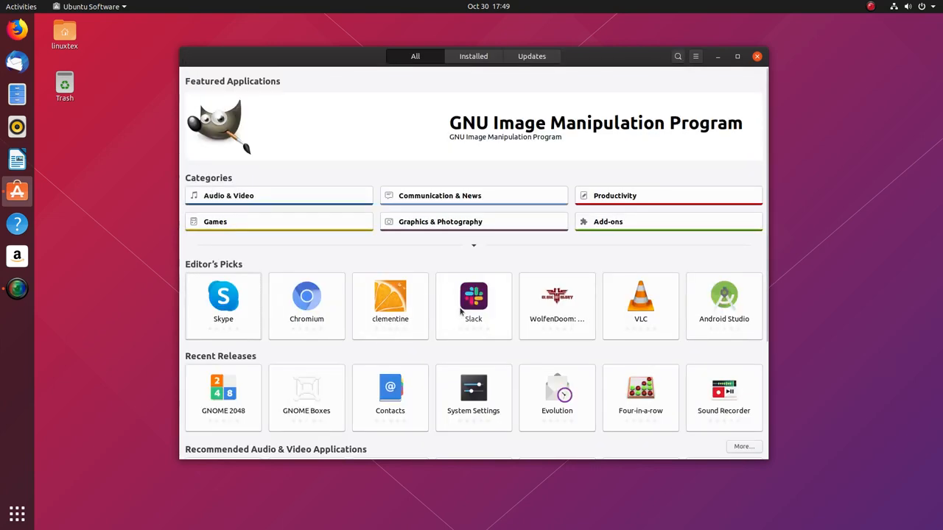
{"action": "left_click", "coordinate": [473, 297]}
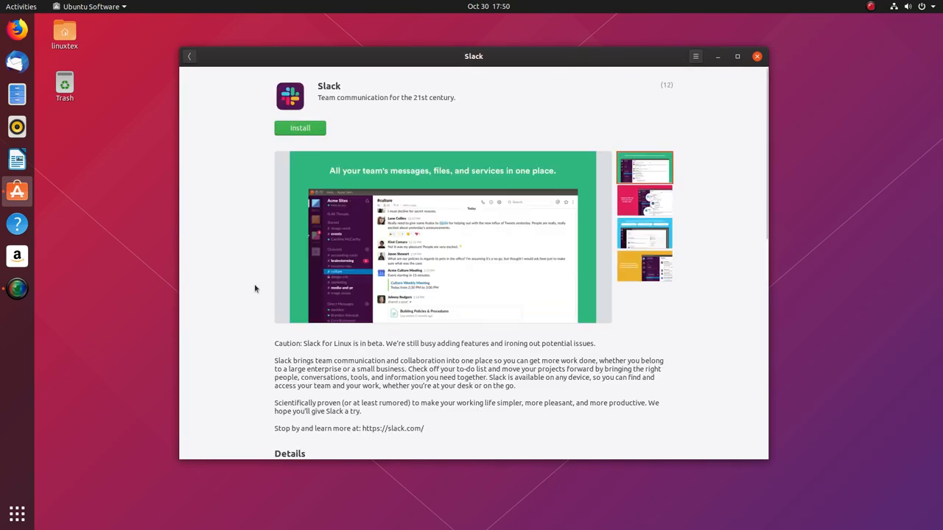
{"action": "scroll", "scroll_direction": "down", "scroll_amount": 3}
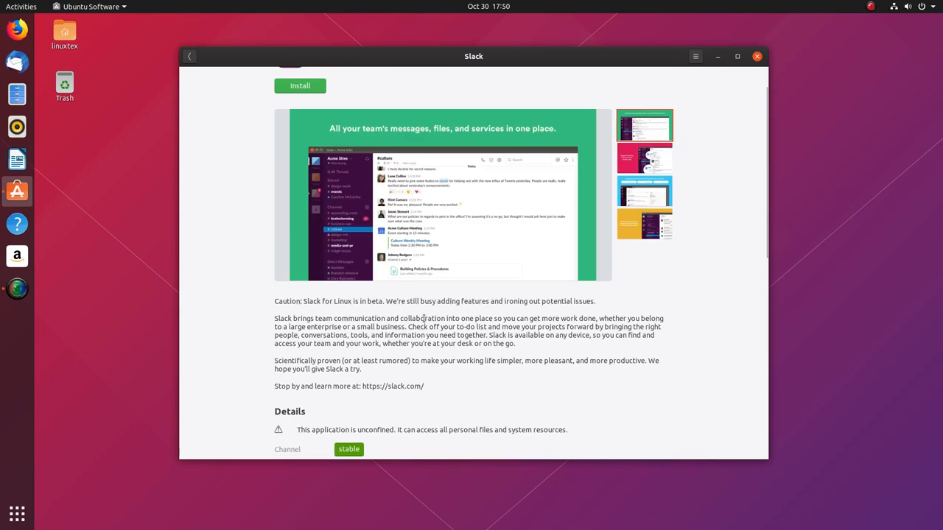
{"action": "left_click", "coordinate": [188, 56]}
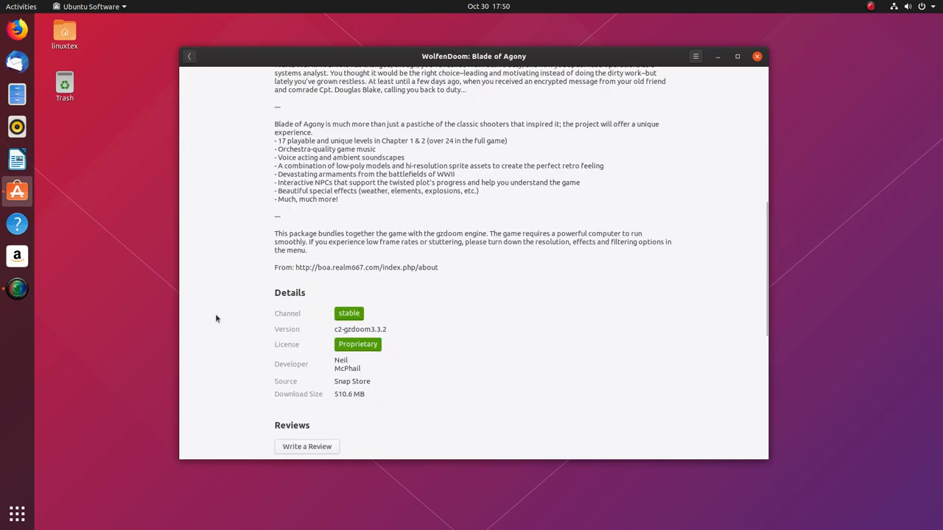
{"action": "double_click", "coordinate": [351, 382]}
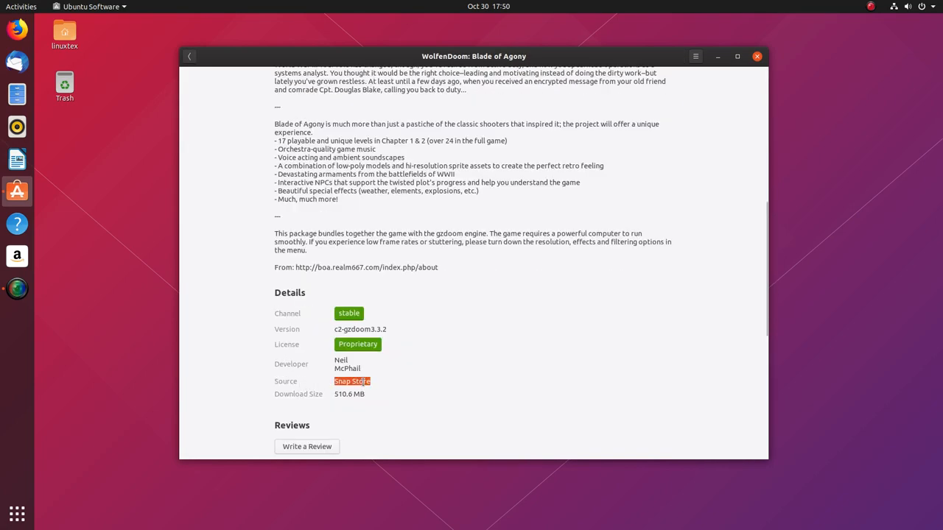
- Review the VLC and Android Studio listings from Editor's Picks, then return to the overview
{"action": "left_click", "coordinate": [191, 56]}
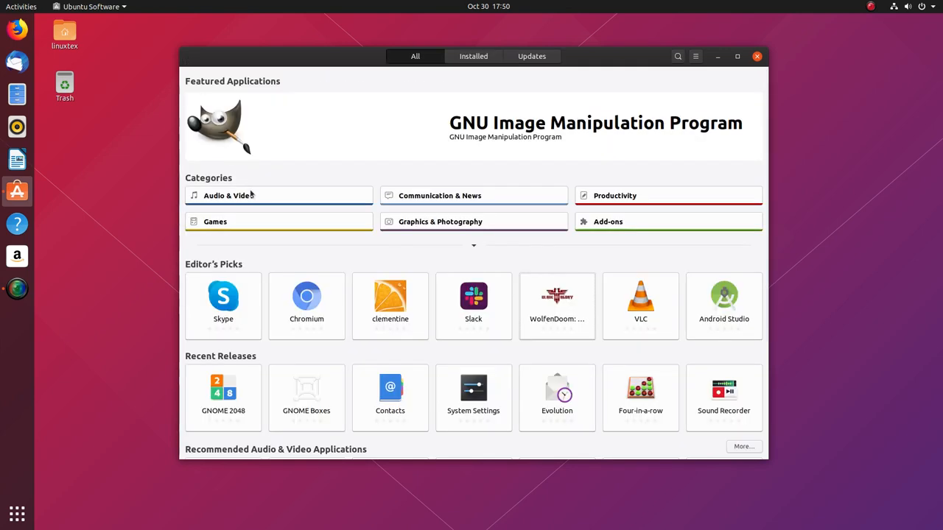
{"action": "left_click", "coordinate": [639, 297]}
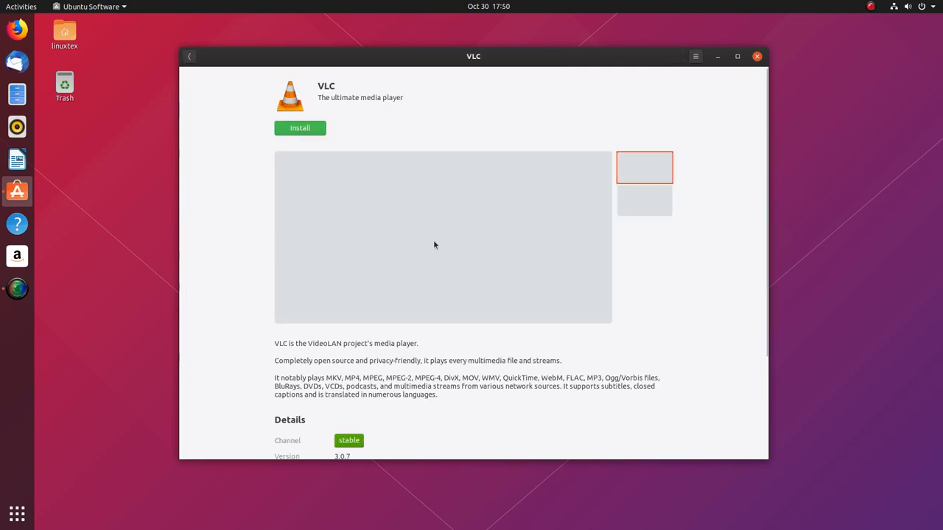
{"action": "scroll", "scroll_direction": "down", "scroll_amount": 3}
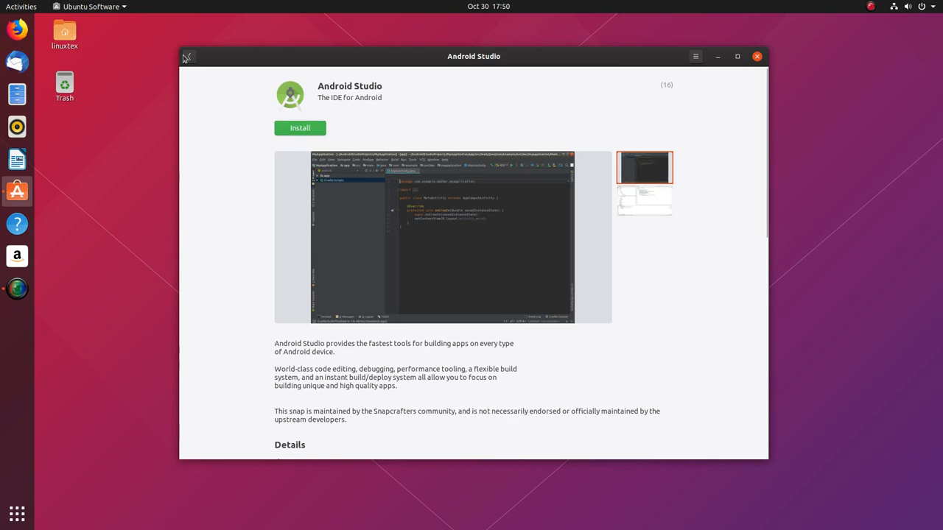
{"action": "left_click", "coordinate": [192, 56]}
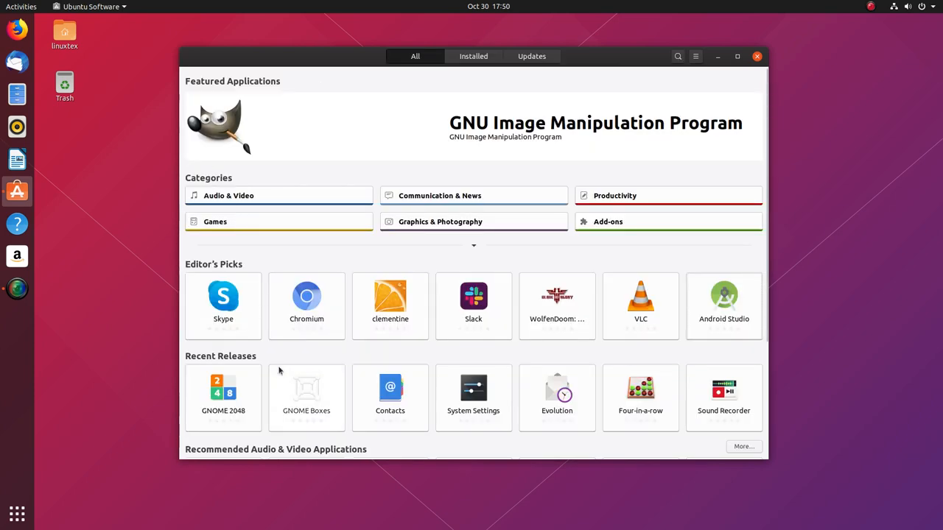
- Browse the Games category and step through all of 0 A.D.'s screenshots, then return to the games list
{"action": "left_click", "coordinate": [215, 221]}
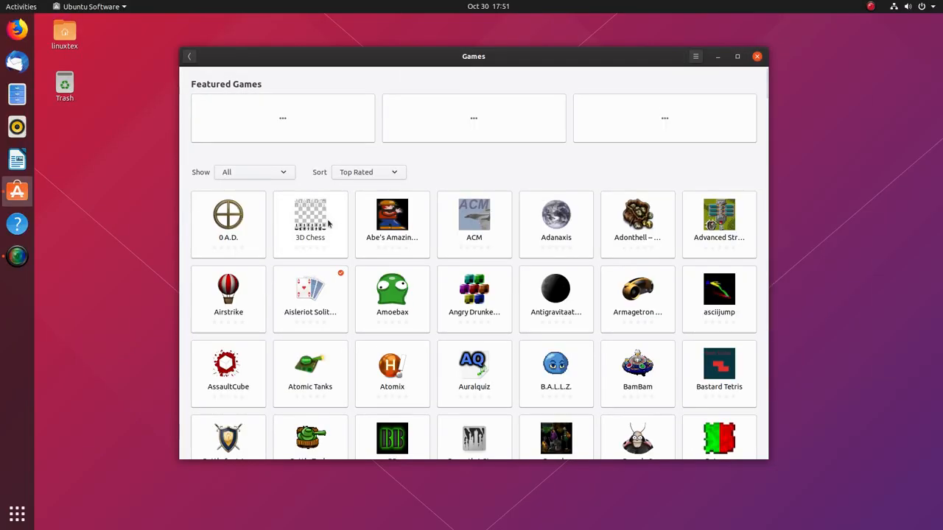
{"action": "left_click", "coordinate": [227, 221]}
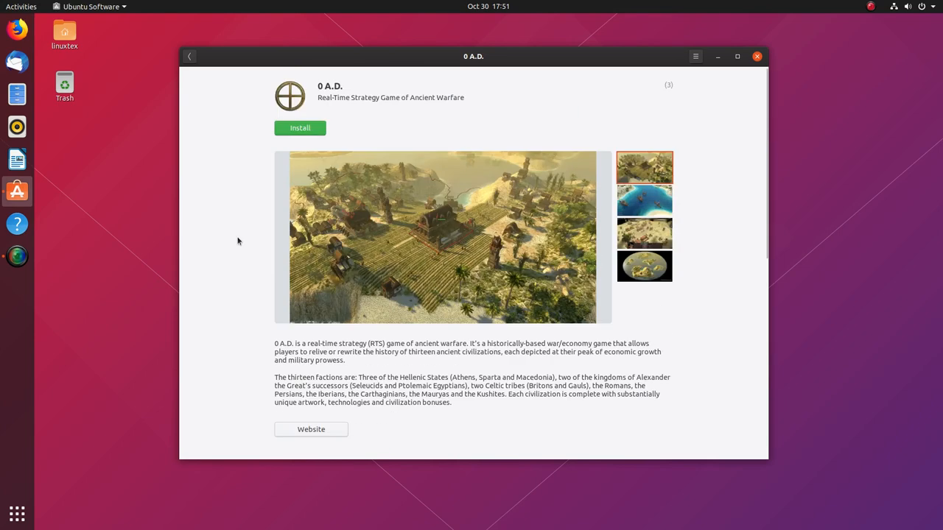
{"action": "mouse_move", "coordinate": [638, 220]}
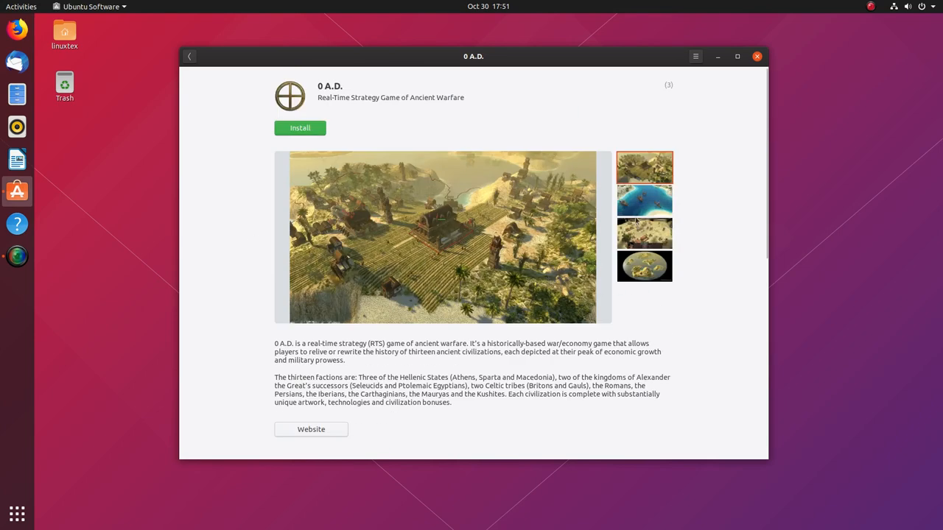
{"action": "left_click", "coordinate": [643, 201]}
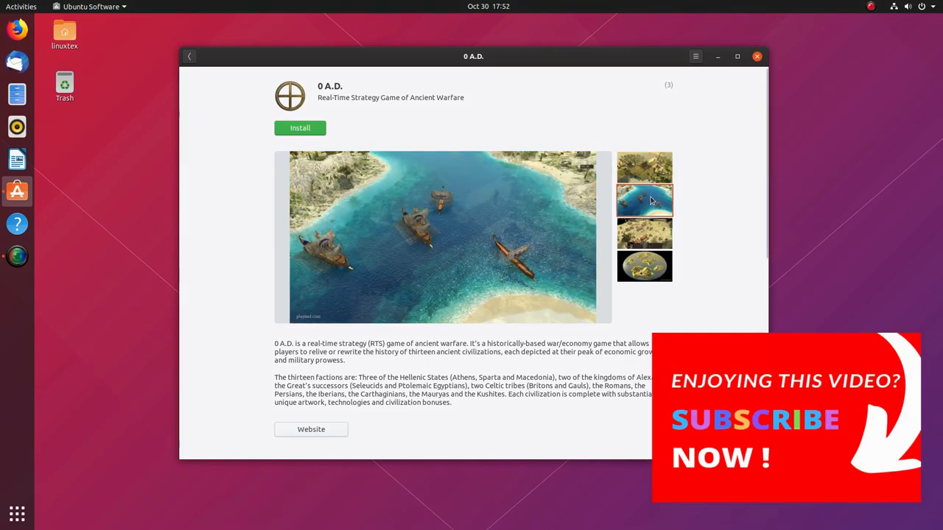
{"action": "left_click", "coordinate": [644, 233]}
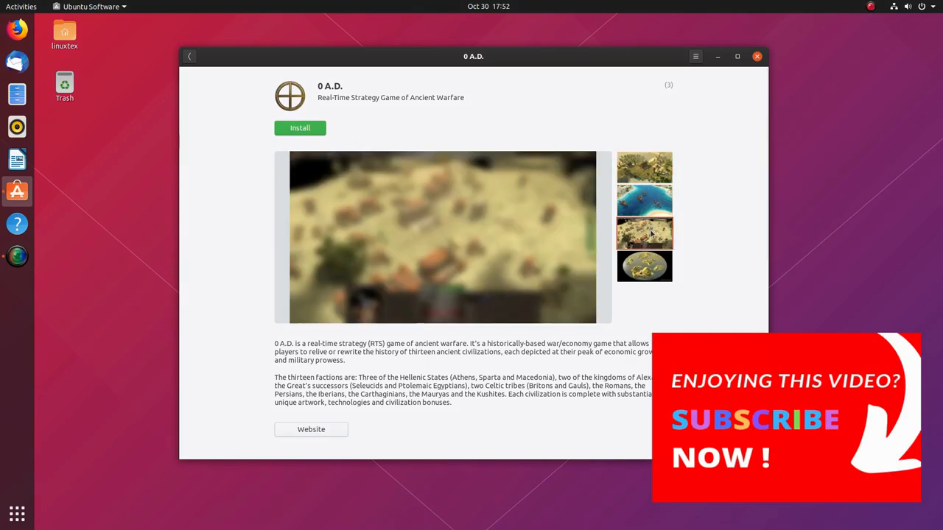
{"action": "left_click", "coordinate": [643, 267]}
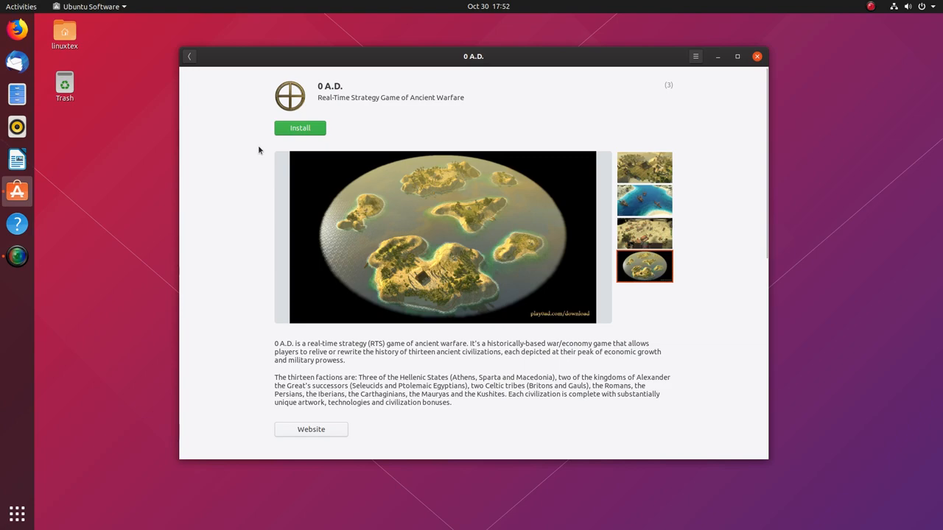
{"action": "mouse_move", "coordinate": [190, 59]}
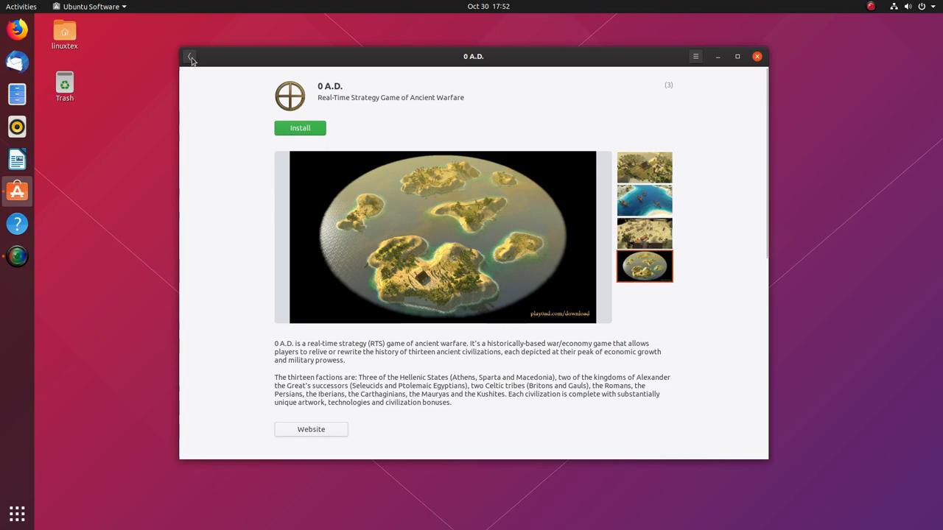
{"action": "left_click", "coordinate": [192, 56]}
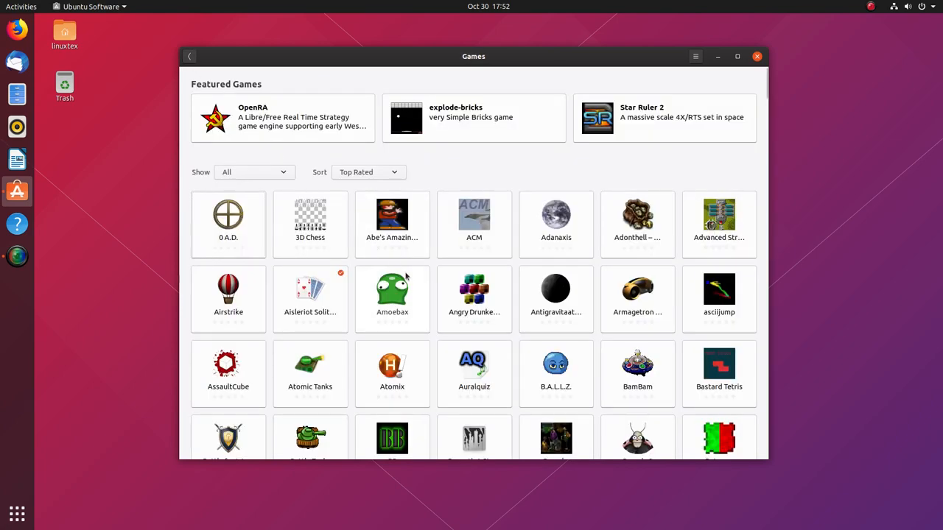
- Show Region & Language with English (United States) and the English (US) input source
{"action": "left_click", "coordinate": [226, 363]}
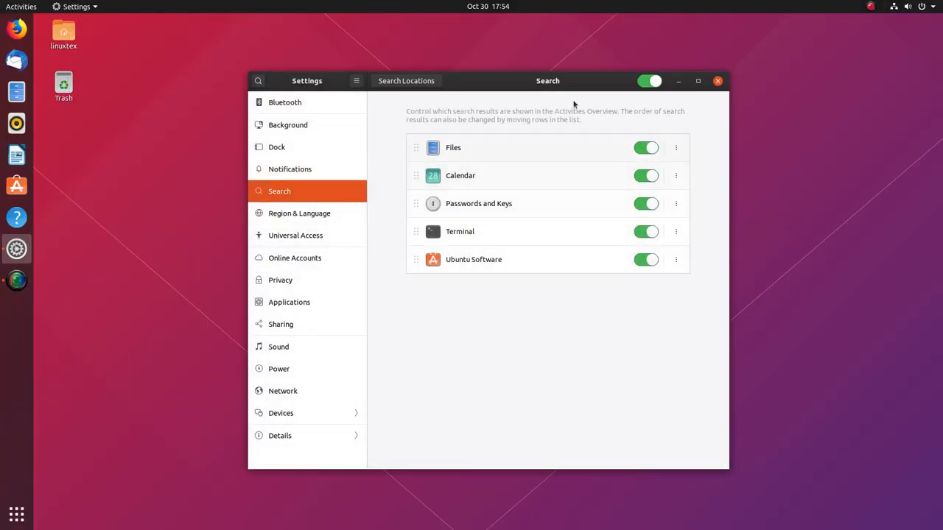
{"action": "mouse_move", "coordinate": [649, 147]}
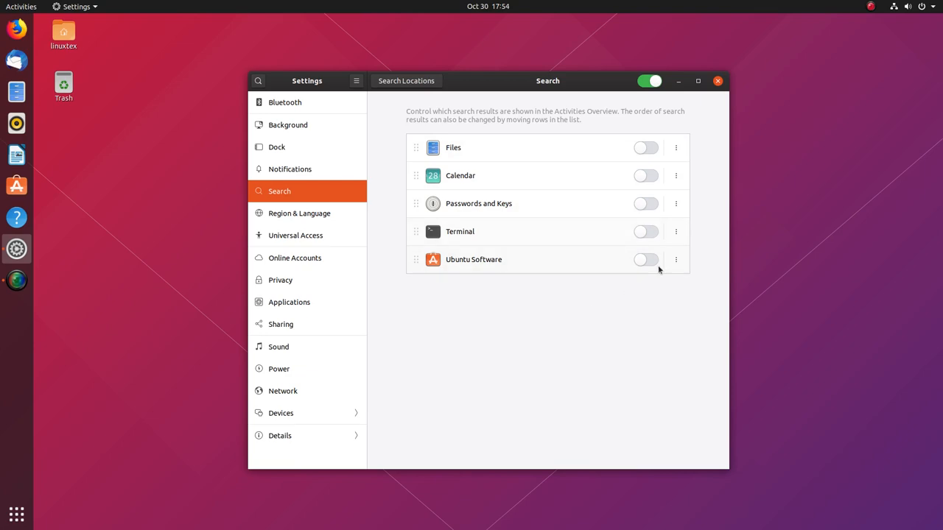
{"action": "mouse_move", "coordinate": [318, 212]}
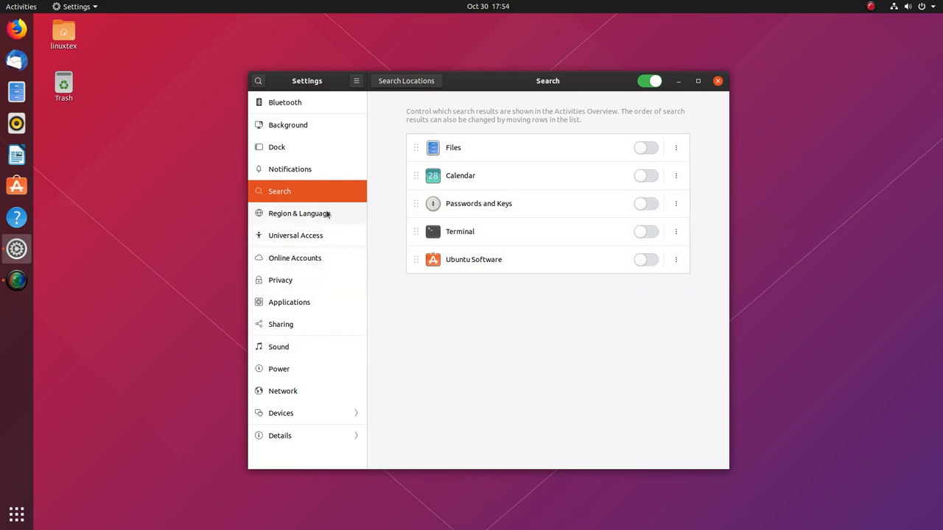
{"action": "mouse_move", "coordinate": [312, 237]}
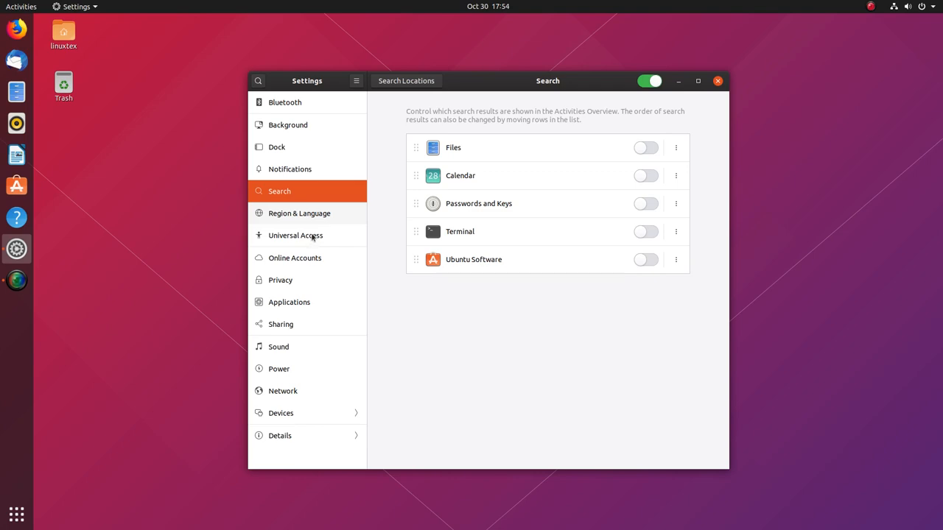
{"action": "left_click", "coordinate": [299, 212]}
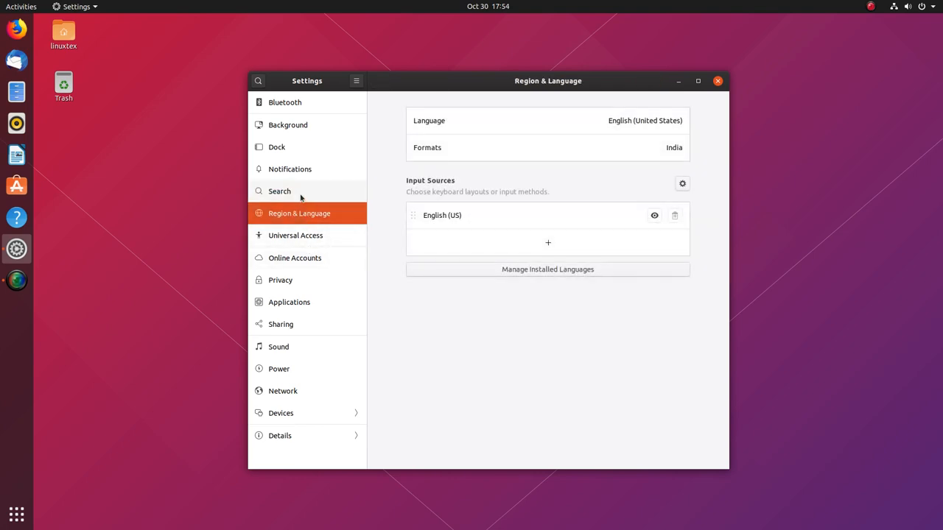
- Review Universal Access and Online Accounts, dismissing a Google sign-in, and land on the Privacy settings
{"action": "left_click", "coordinate": [295, 236]}
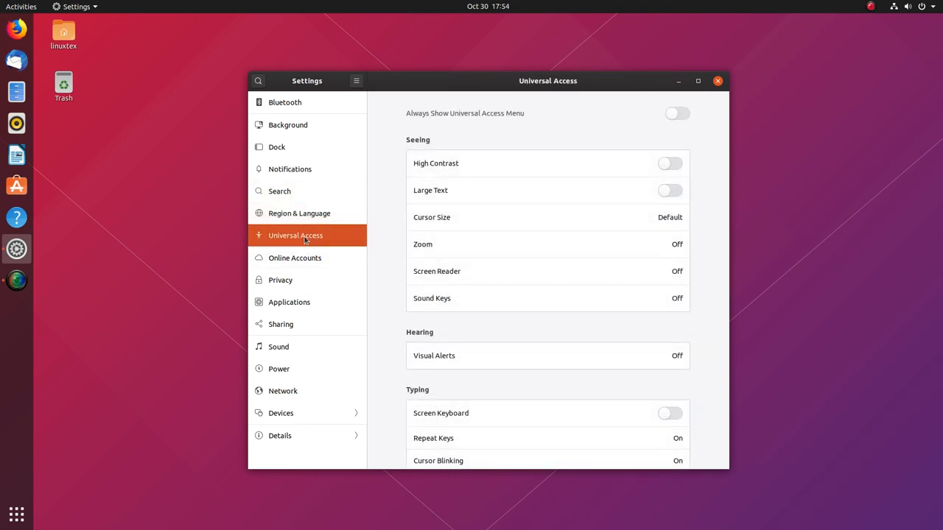
{"action": "left_click", "coordinate": [669, 162]}
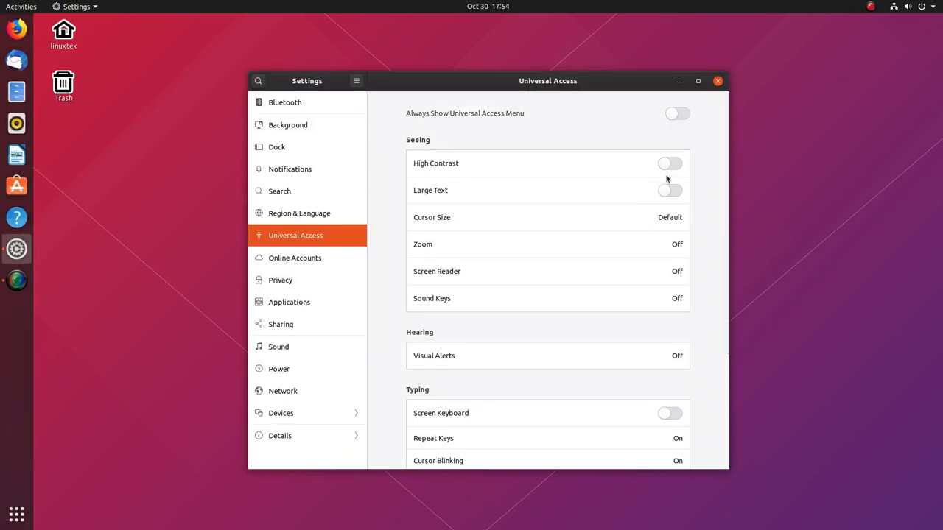
{"action": "left_click", "coordinate": [280, 280]}
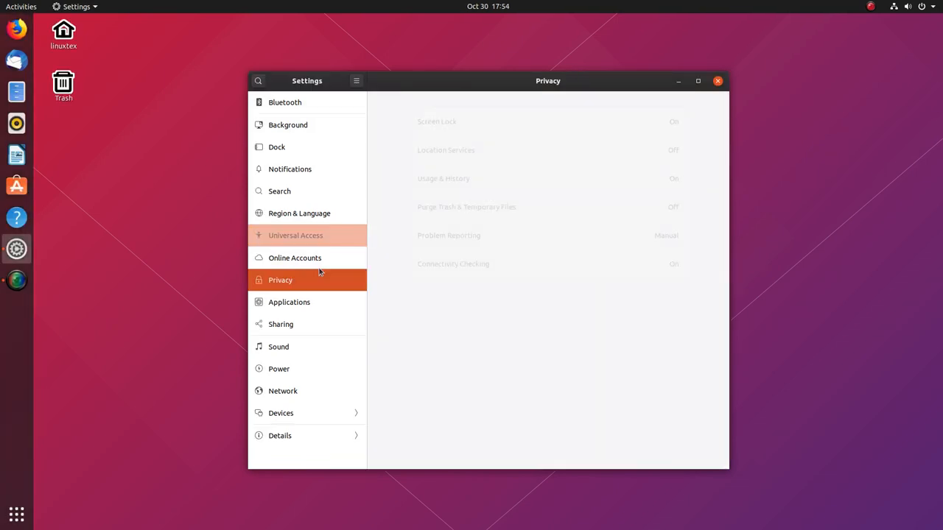
{"action": "left_click", "coordinate": [295, 258]}
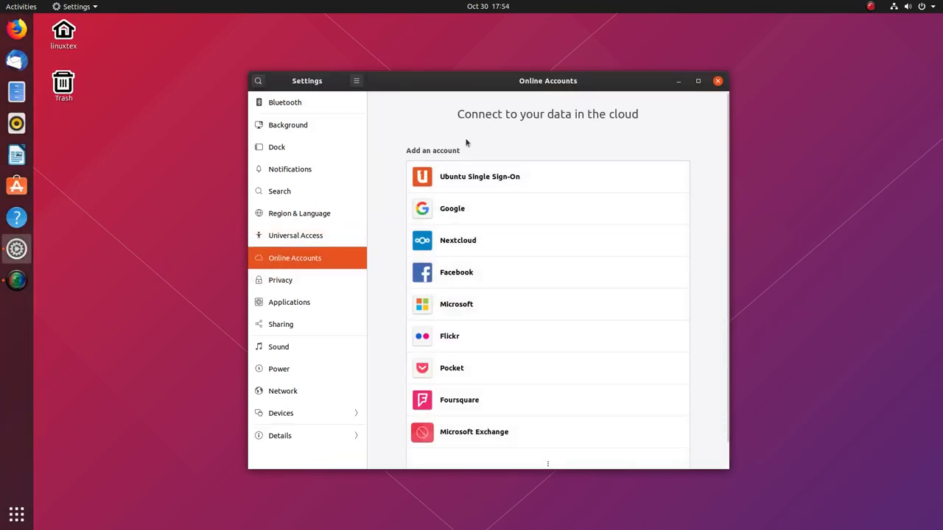
{"action": "scroll", "scroll_direction": "down", "scroll_amount": 3}
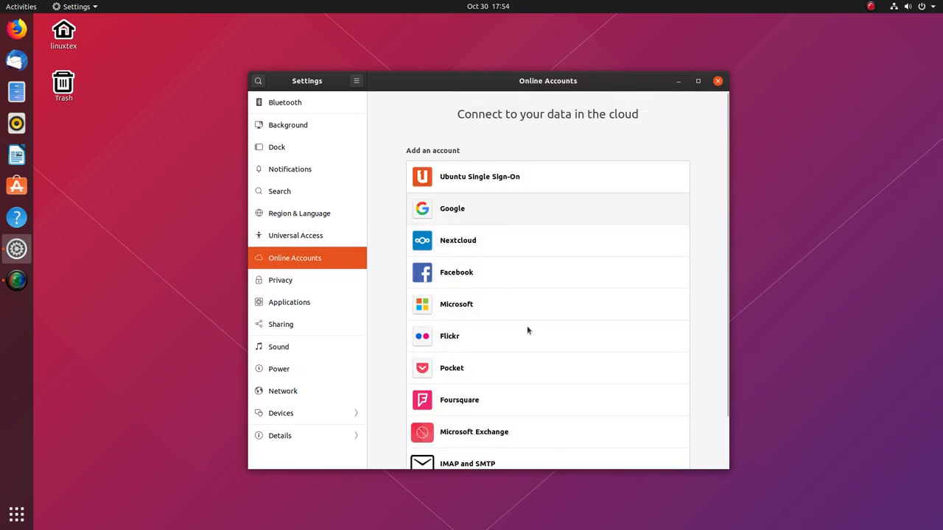
{"action": "left_click", "coordinate": [452, 210]}
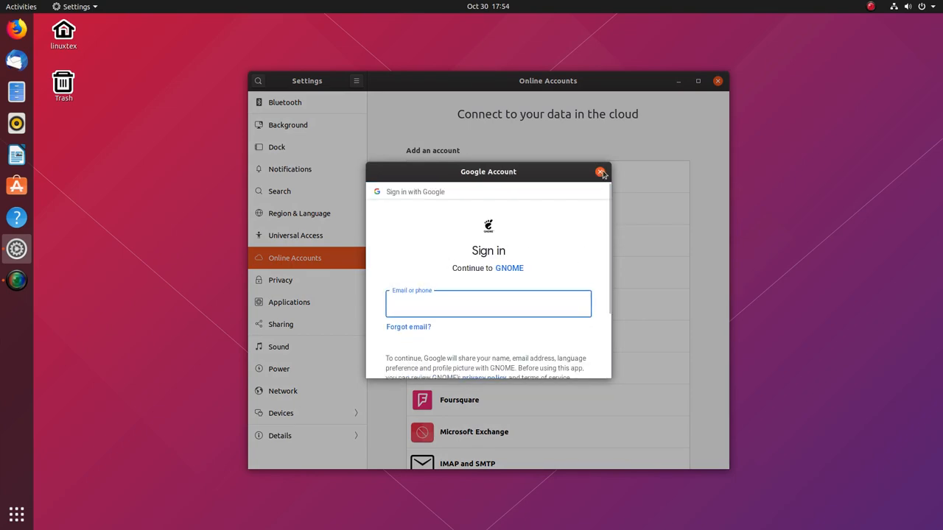
{"action": "left_click", "coordinate": [280, 280]}
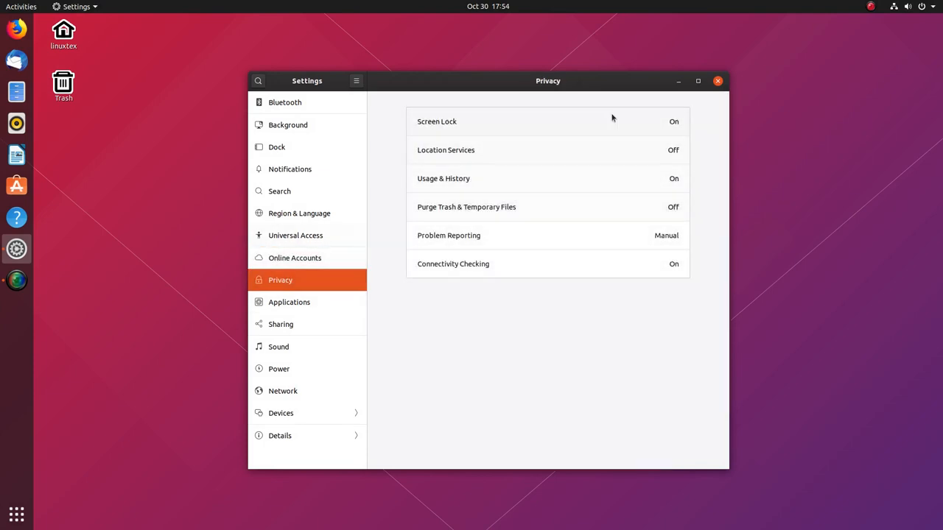
{"action": "mouse_move", "coordinate": [580, 169]}
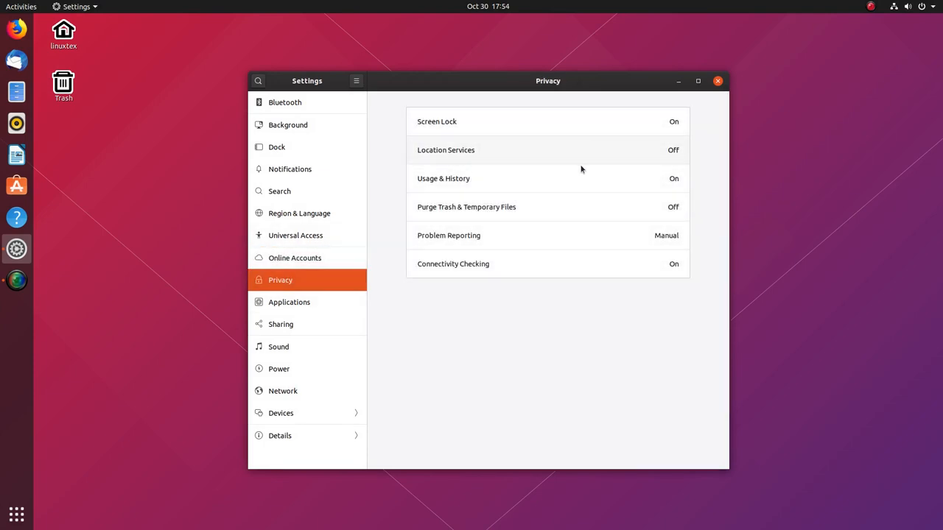
{"action": "mouse_move", "coordinate": [556, 218]}
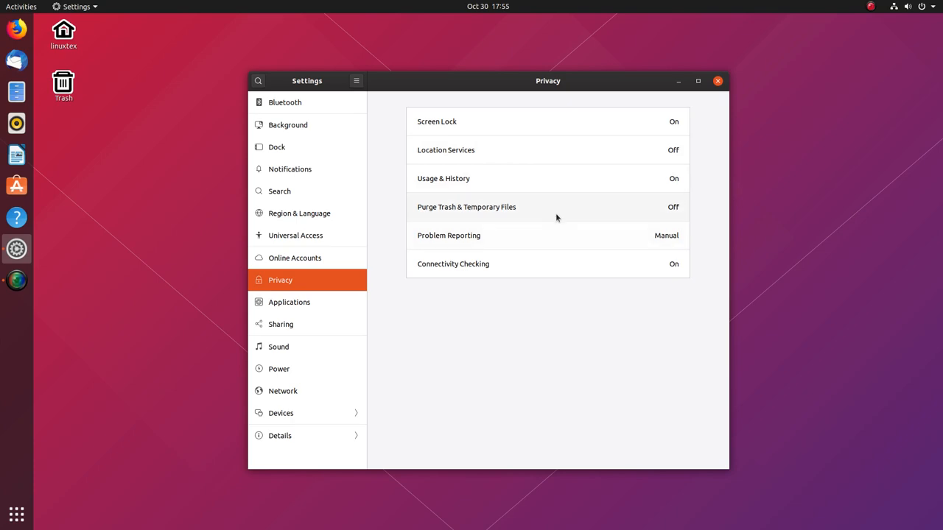
{"action": "mouse_move", "coordinate": [256, 341]}
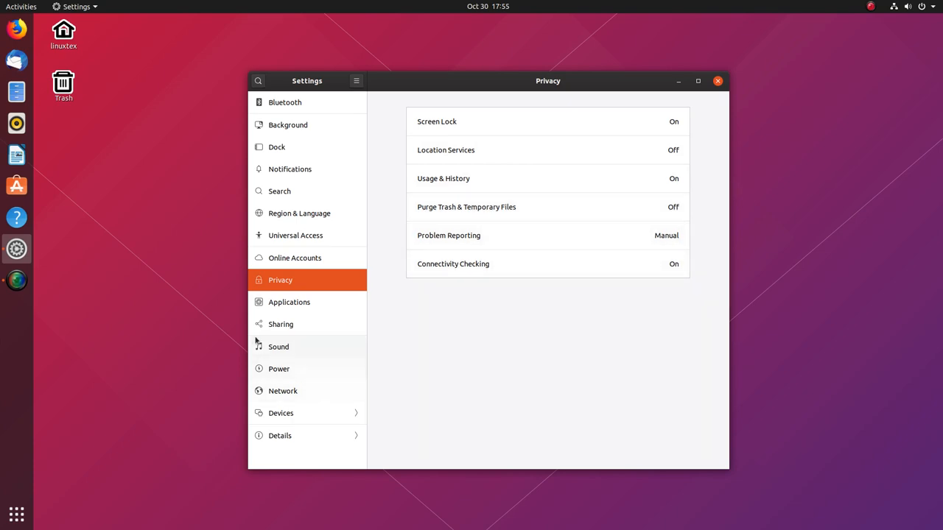
- Review Firefox Web Browser's default handlers in the Applications settings
{"action": "left_click", "coordinate": [289, 302]}
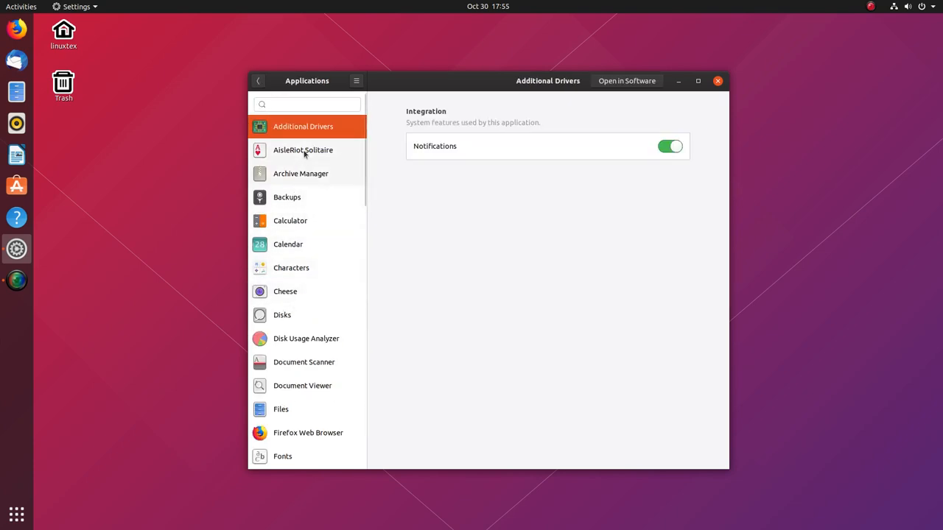
{"action": "left_click", "coordinate": [306, 433]}
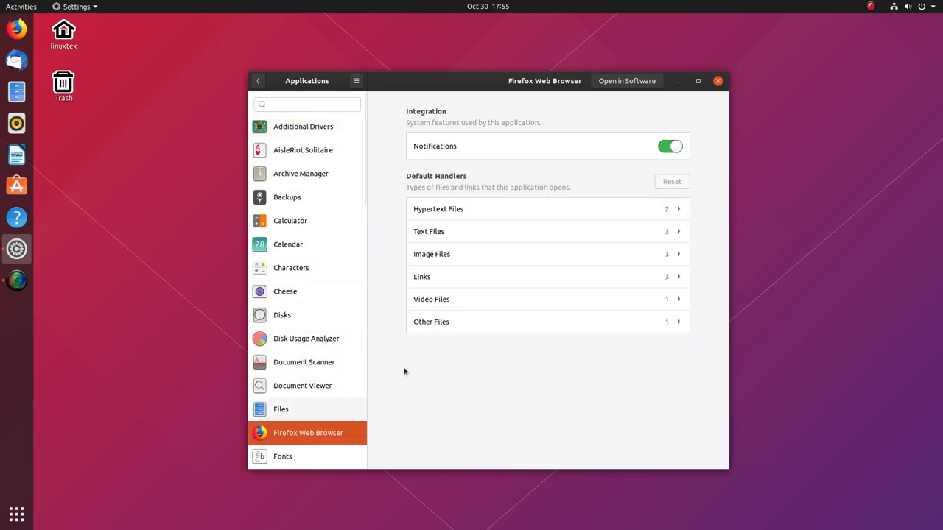
{"action": "scroll", "scroll_direction": "down", "scroll_amount": 3}
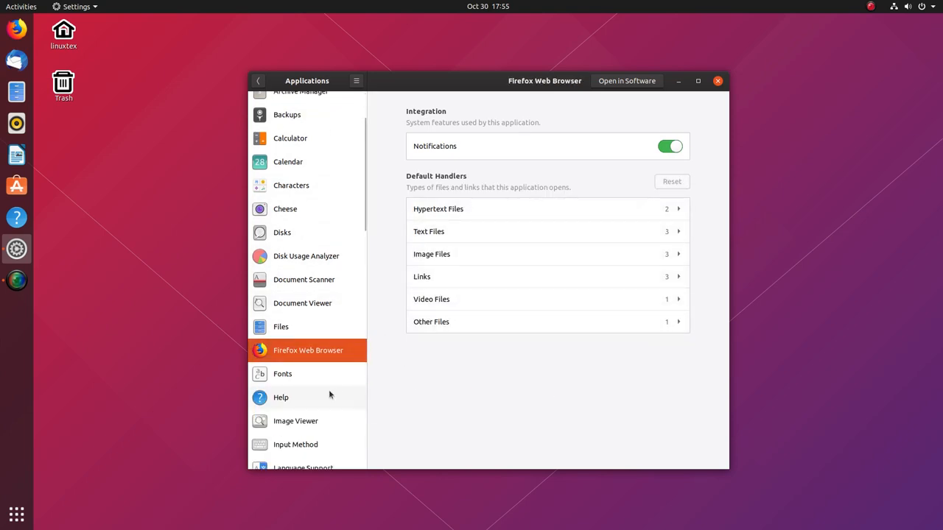
{"action": "scroll", "scroll_direction": "down", "scroll_amount": 3}
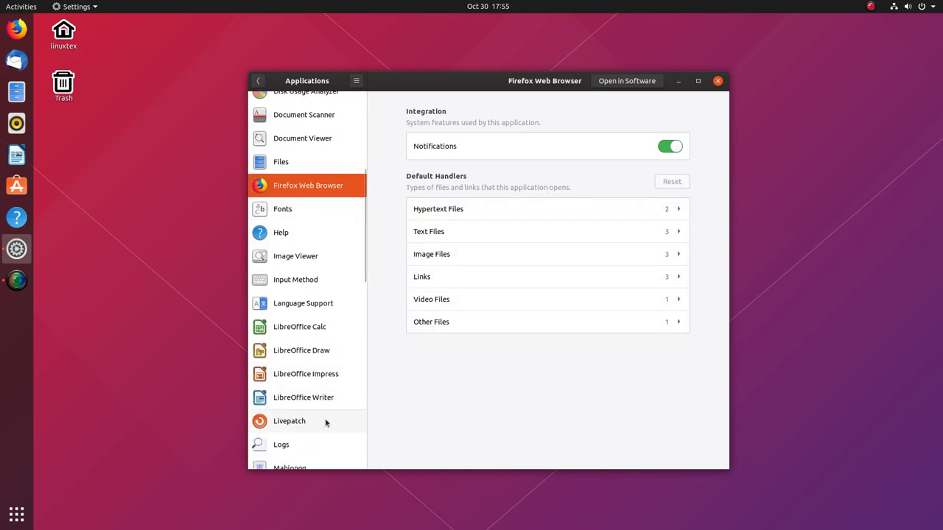
- Expand the other file types LibreOffice Writer opens by default, then return to the main settings list
{"action": "left_click", "coordinate": [304, 398]}
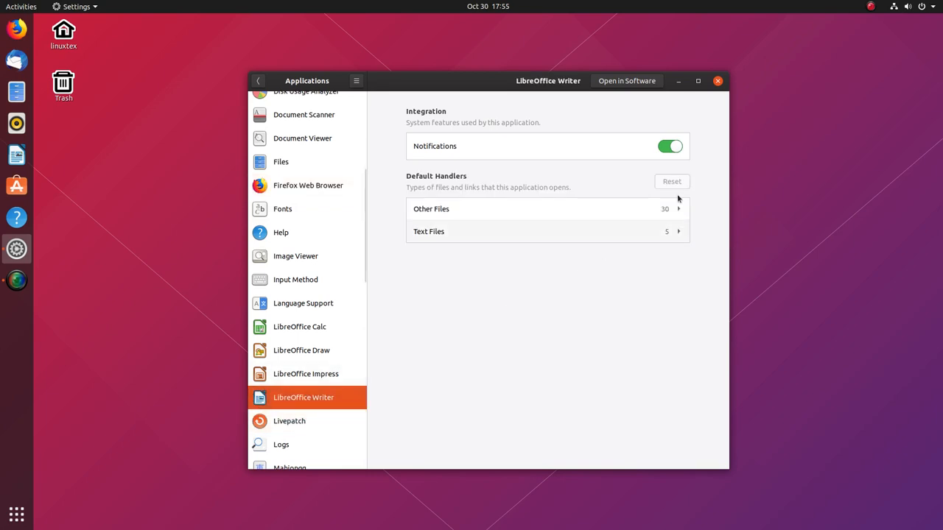
{"action": "left_click", "coordinate": [545, 209]}
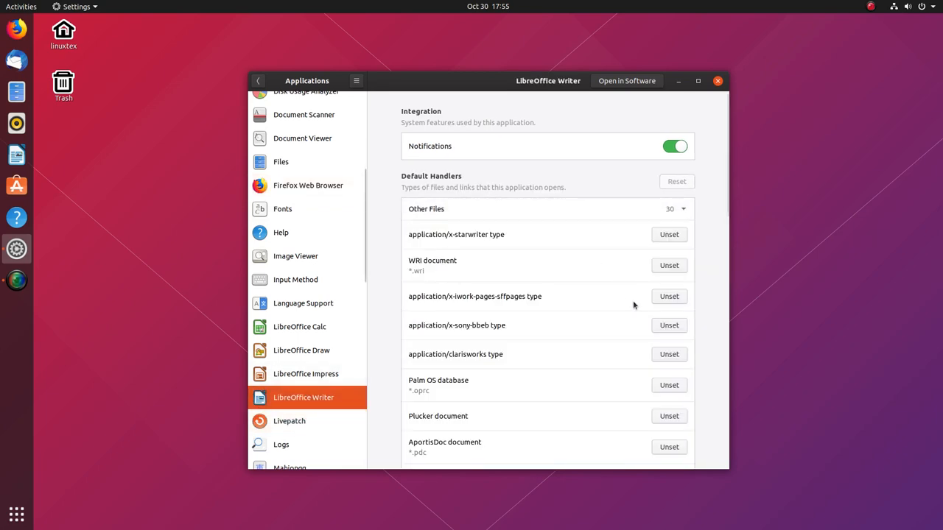
{"action": "scroll", "scroll_direction": "down", "scroll_amount": 3}
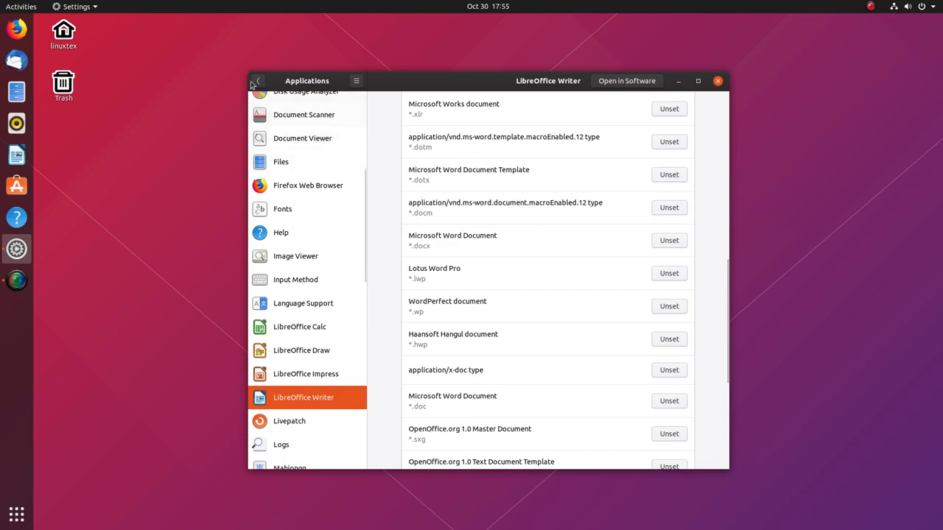
{"action": "left_click", "coordinate": [256, 80]}
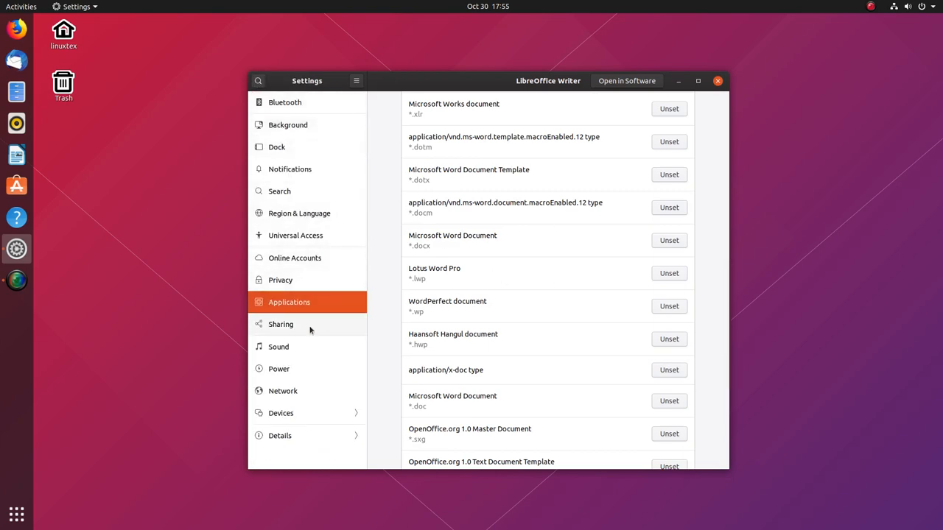
- Turn Sharing on, inspect the Media Sharing folders, and move on to the Sound settings
{"action": "left_click", "coordinate": [279, 324]}
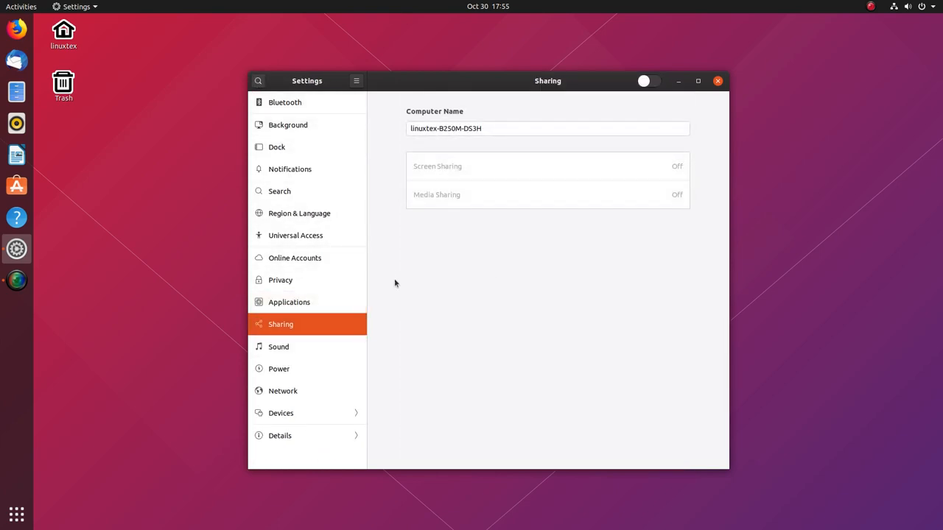
{"action": "mouse_move", "coordinate": [666, 101]}
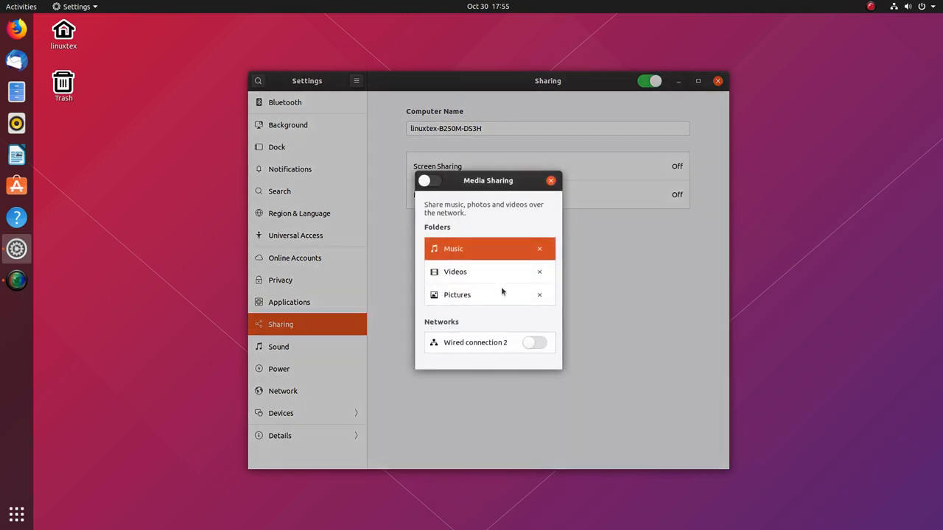
{"action": "left_click", "coordinate": [539, 248]}
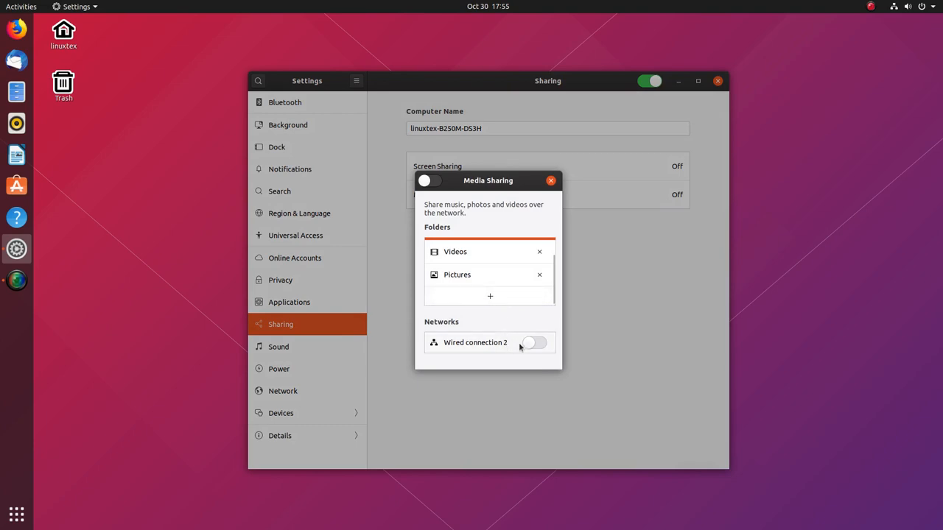
{"action": "left_click", "coordinate": [489, 296]}
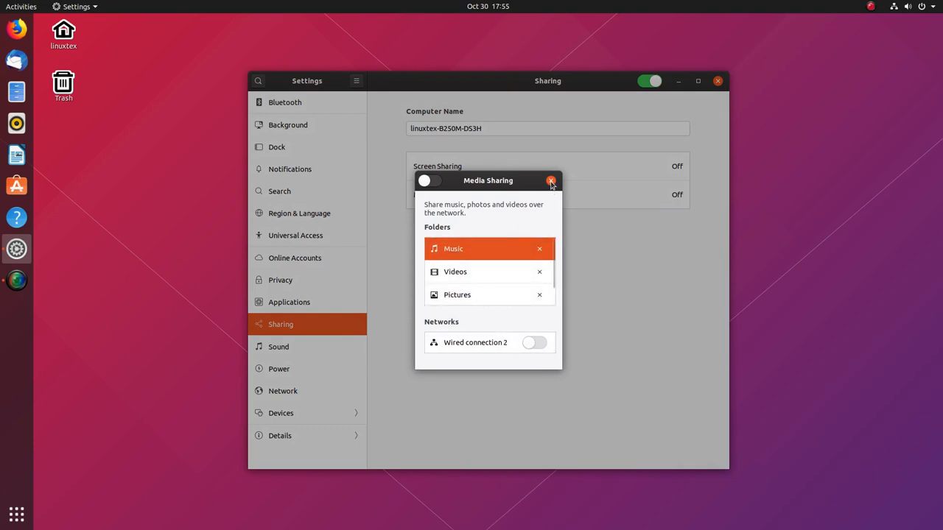
{"action": "left_click", "coordinate": [551, 179]}
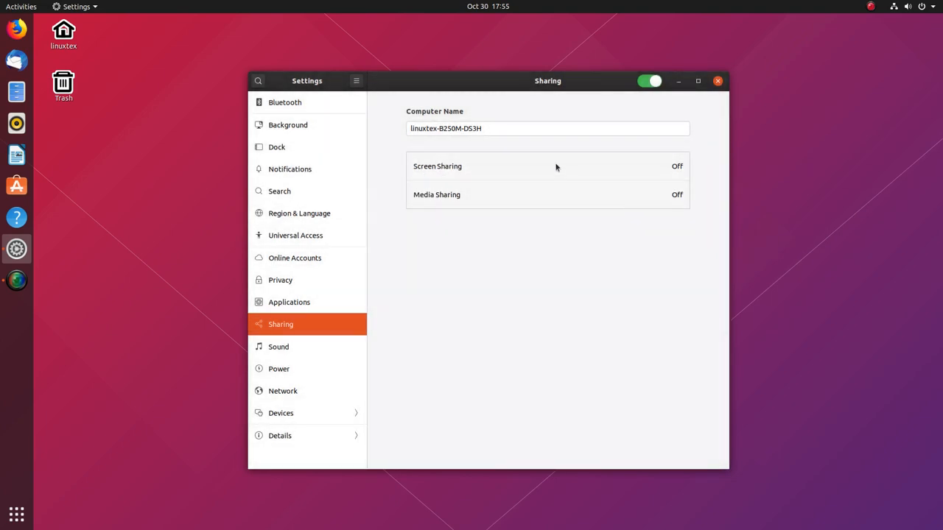
{"action": "left_click", "coordinate": [648, 81]}
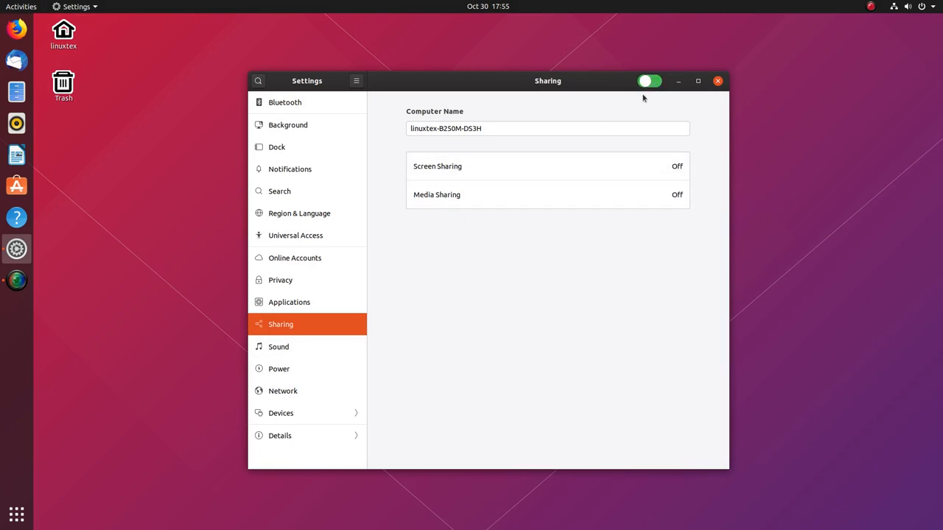
{"action": "left_click", "coordinate": [277, 346]}
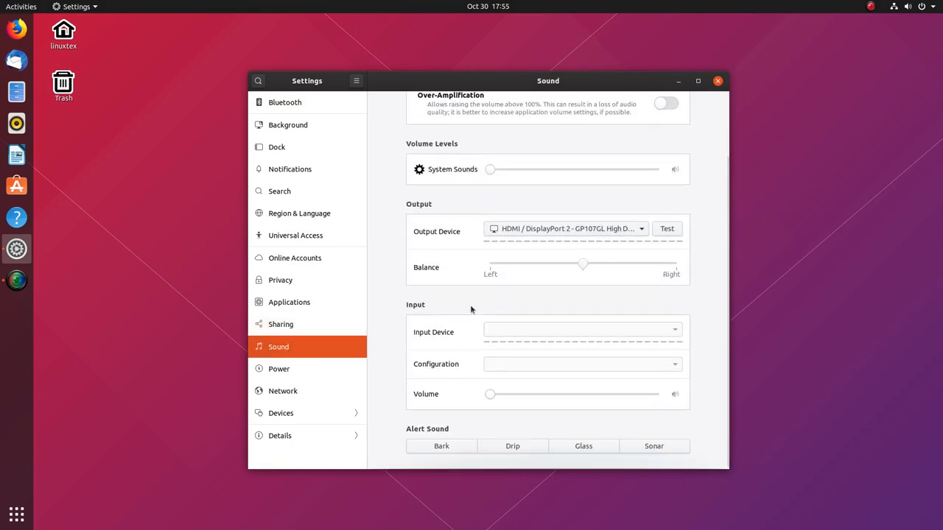